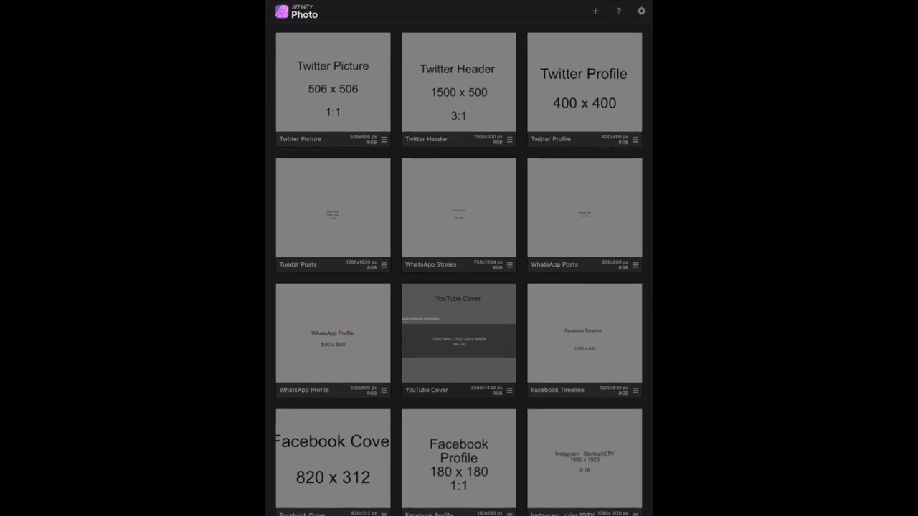
Scroll the template gallery to locate the YouTube Masthead template with the purple galaxy photo
scroll("down", 3)
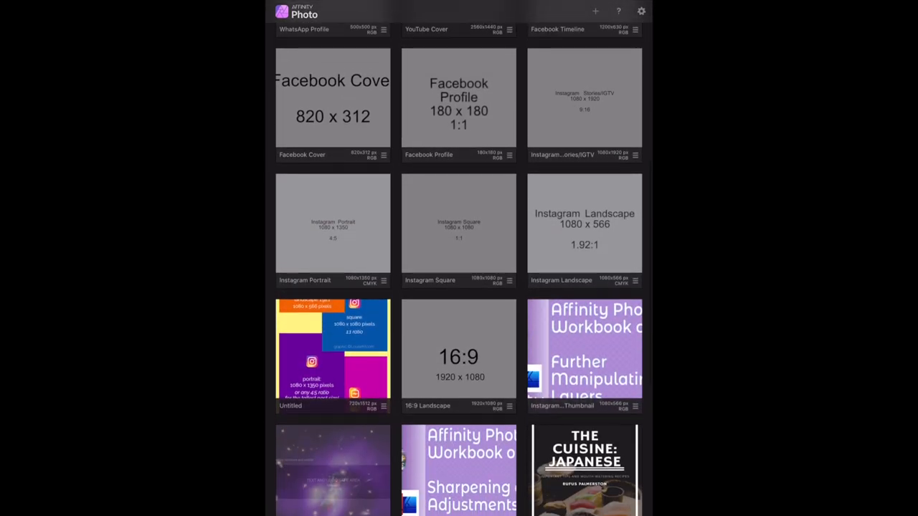
scroll("down", 3)
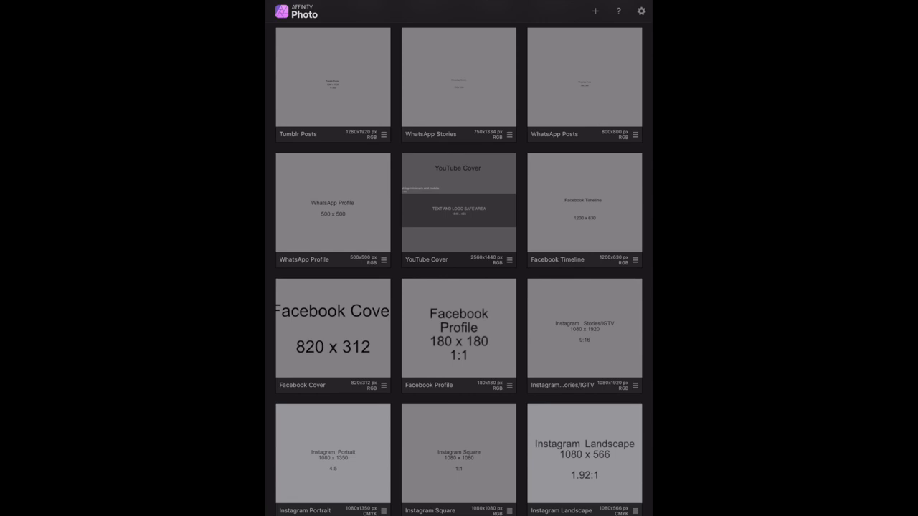
scroll("up", 3)
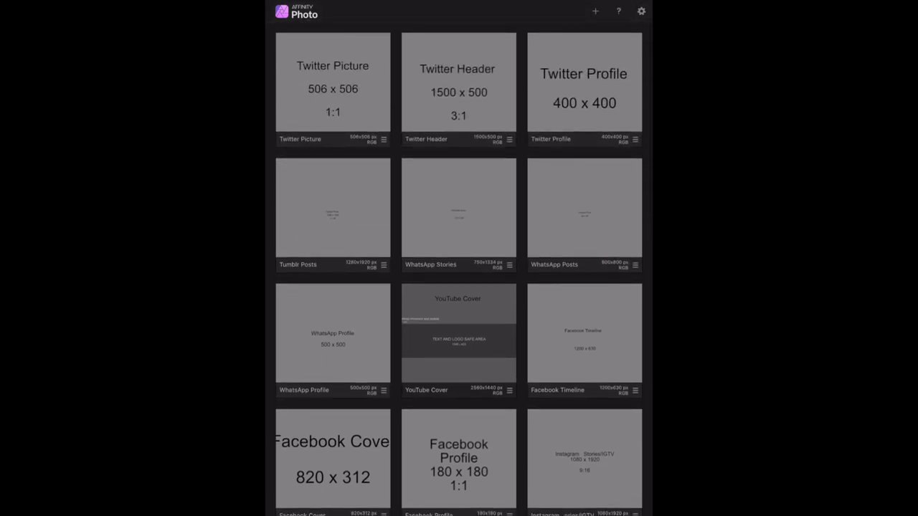
scroll("down", 3)
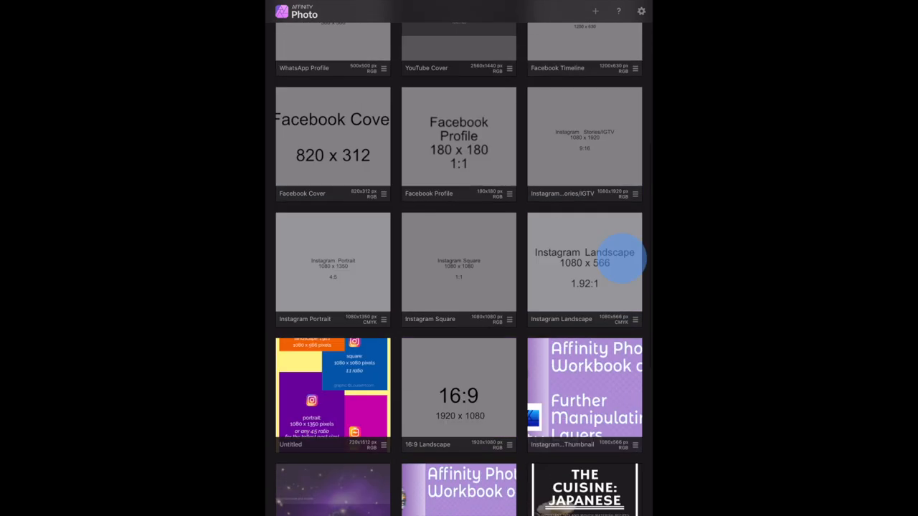
scroll("up", 3)
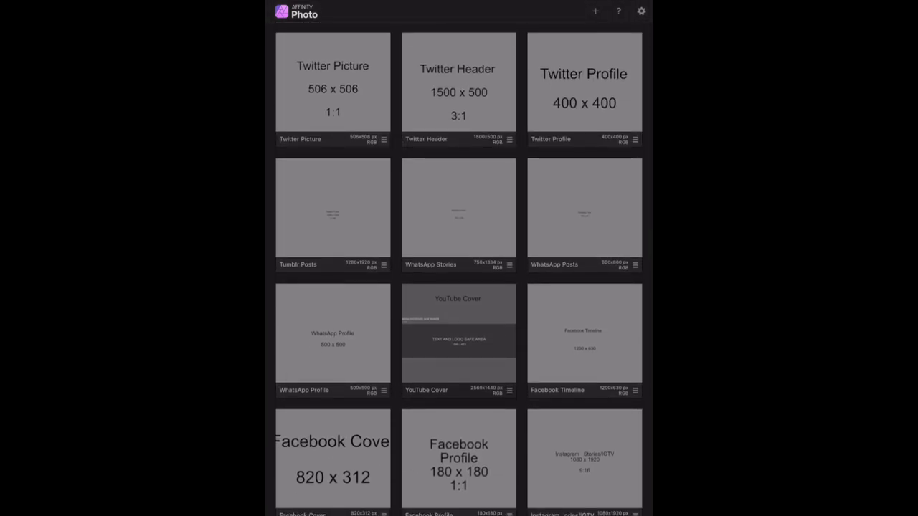
scroll("down", 3)
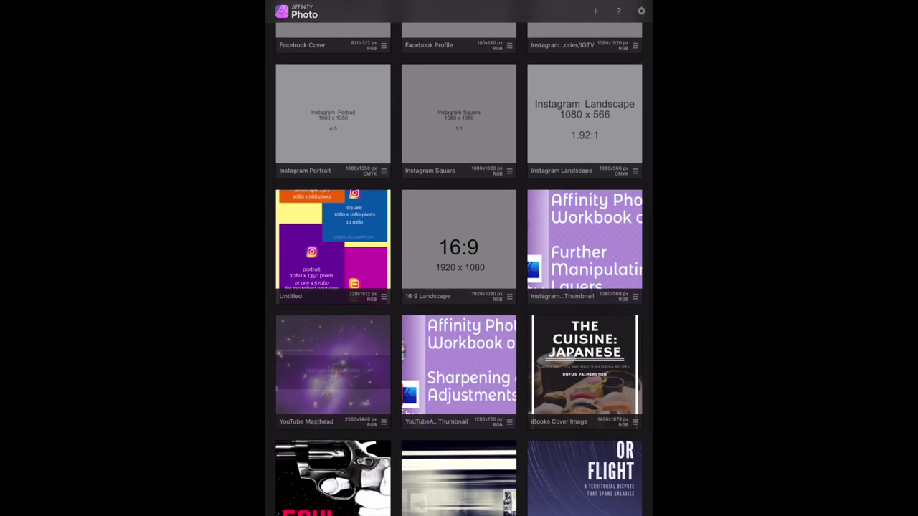
scroll("up", 3)
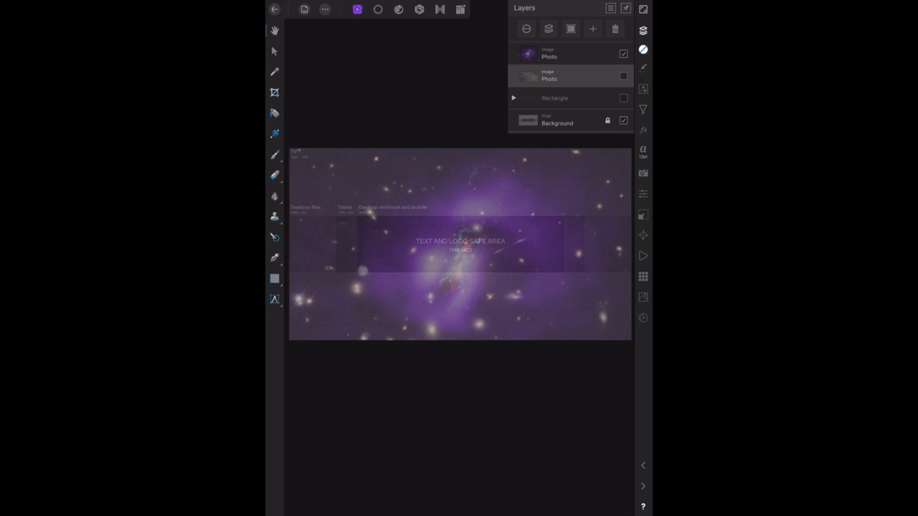
Show the landscape photo and rectangle layers while hiding the top galaxy photo layer
left_click(623, 76)
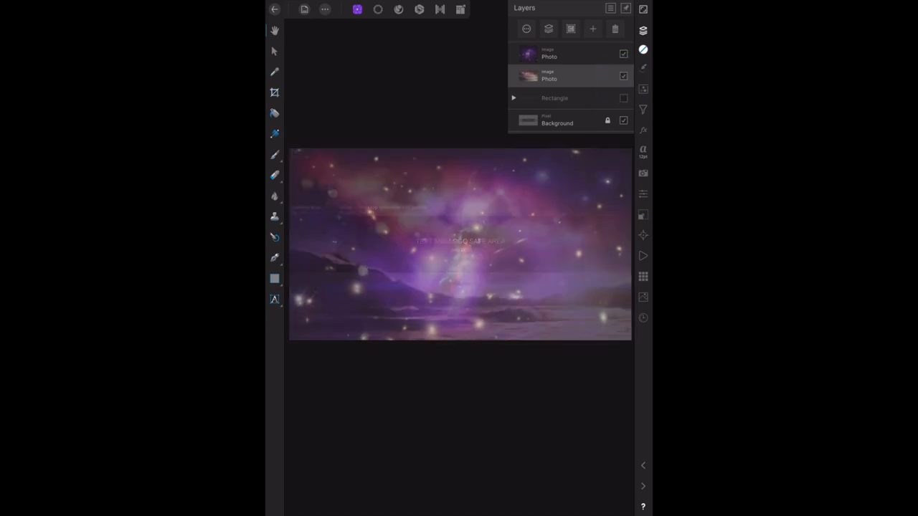
left_click(623, 97)
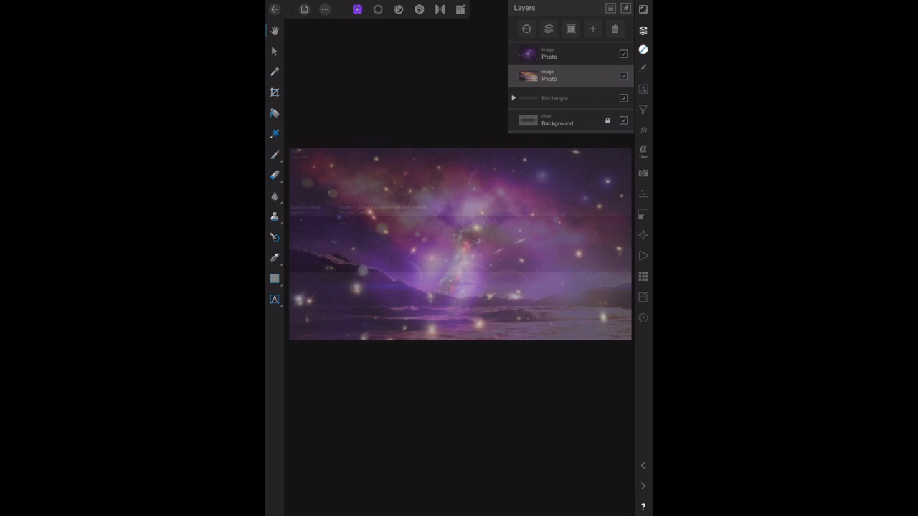
left_click(623, 54)
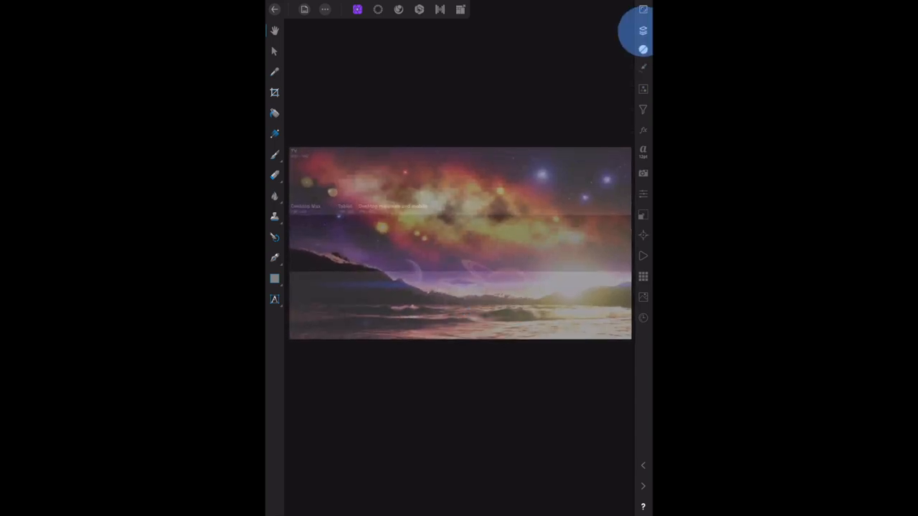
left_click(643, 30)
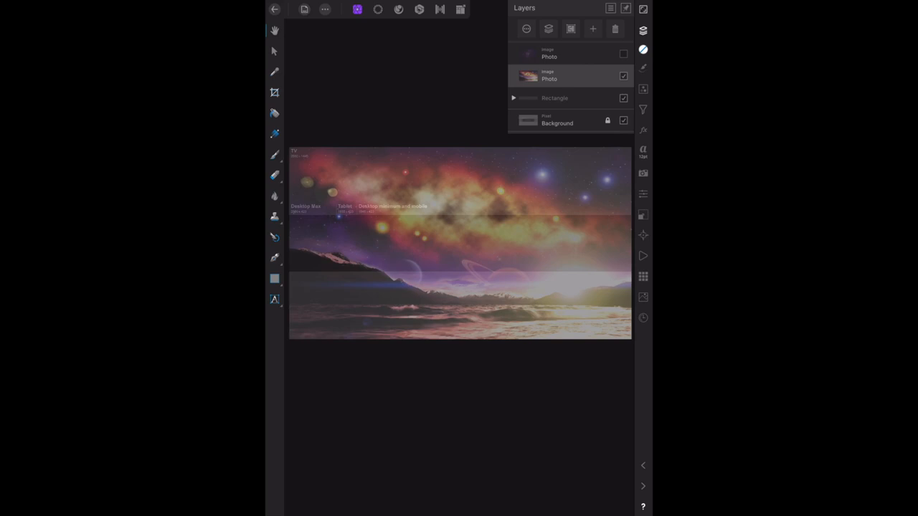
Hide the landscape photo and rectangle layers so only the grey safe-area template remains
left_click(622, 76)
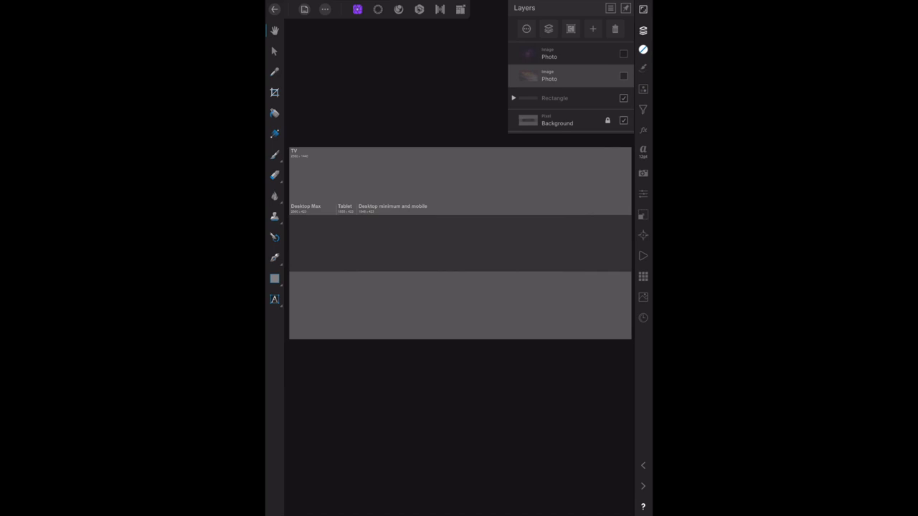
left_click(623, 98)
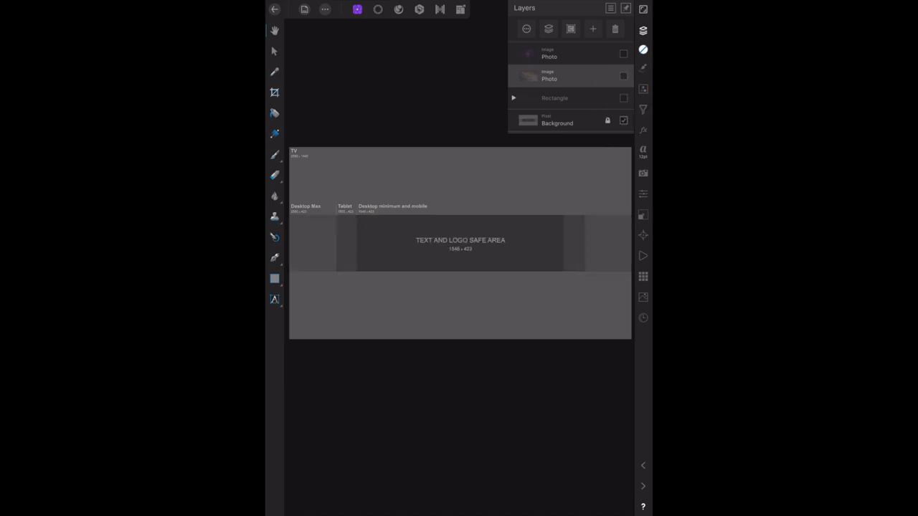
left_click(623, 99)
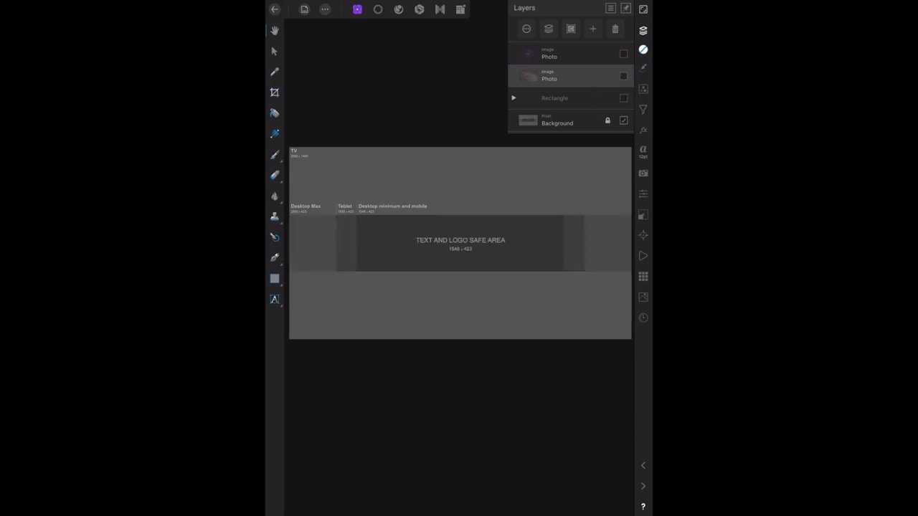
Toggle the Background layer off and on twice, then make the landscape photo layer visible
left_click(623, 121)
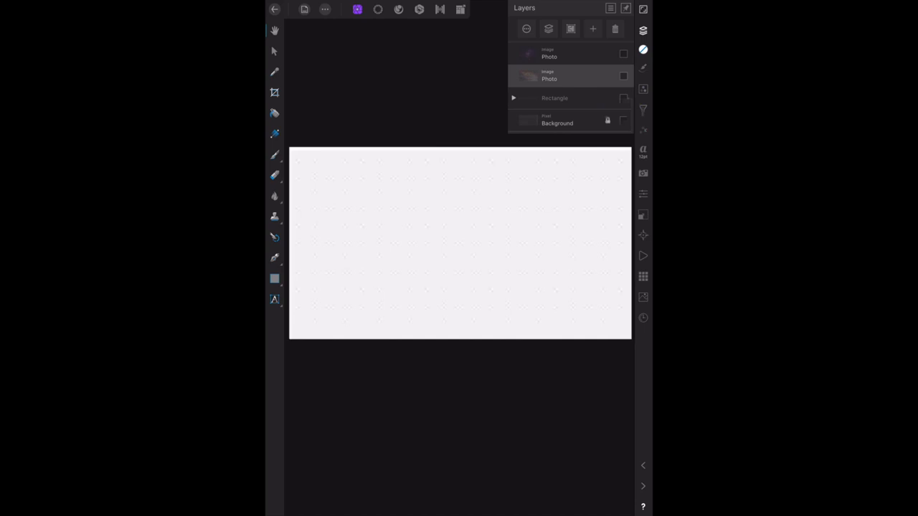
left_click(623, 121)
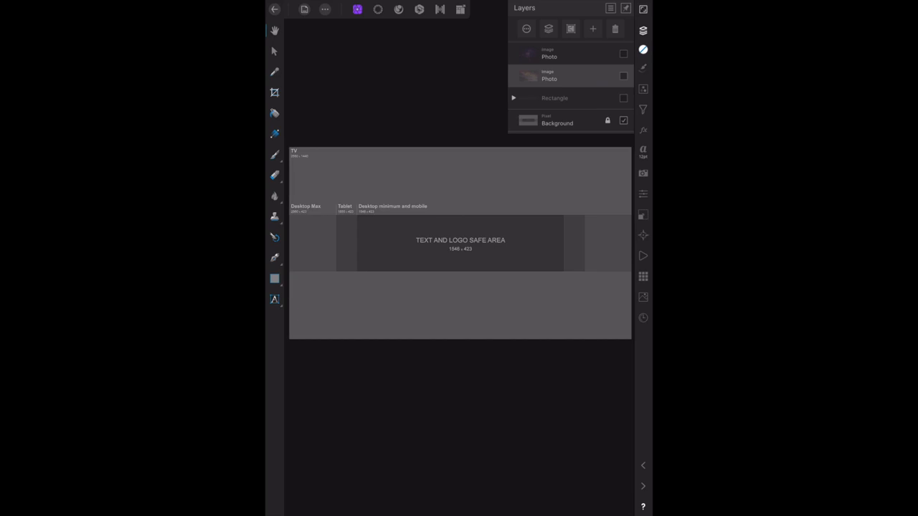
left_click(622, 120)
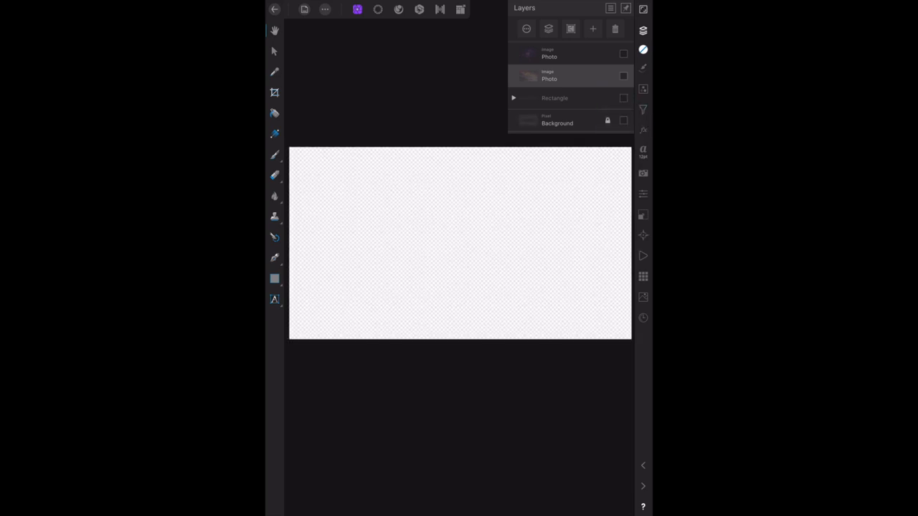
left_click(622, 120)
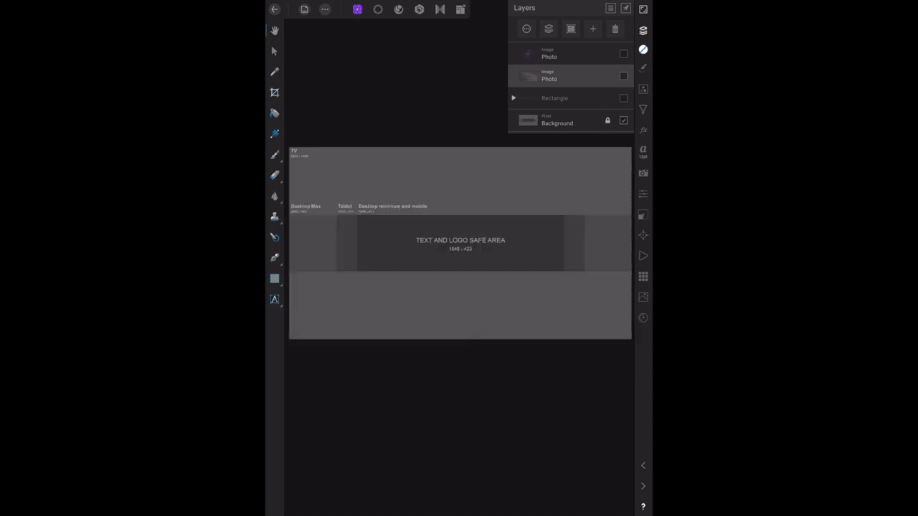
left_click(623, 76)
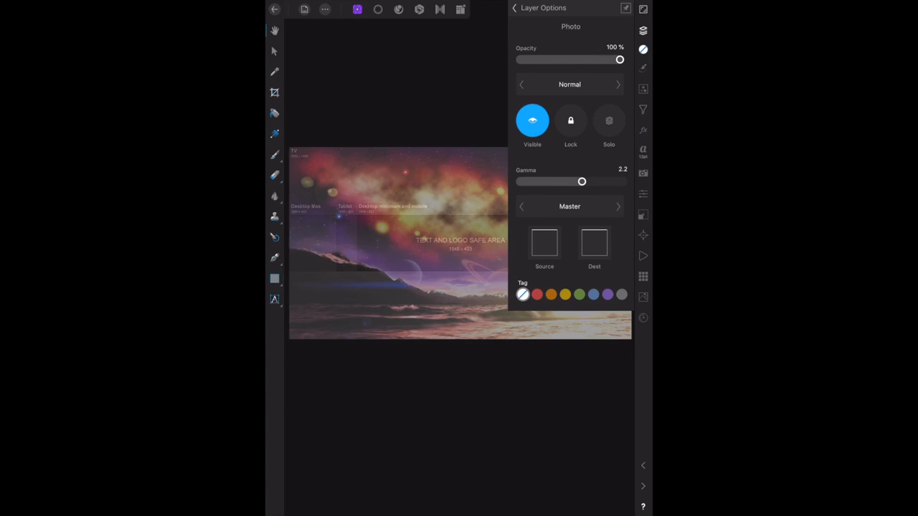
Swap visibility to the galaxy photo layer and return to the document gallery
left_click(514, 8)
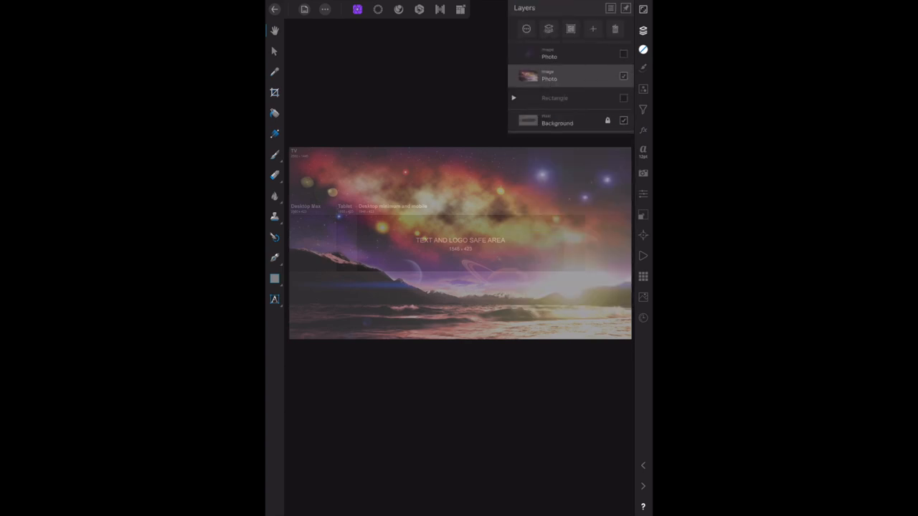
left_click(623, 54)
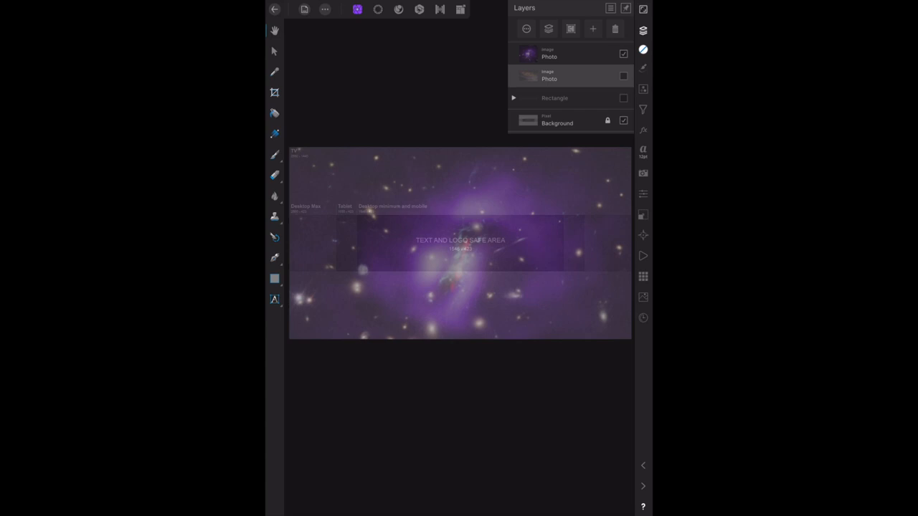
left_click(275, 8)
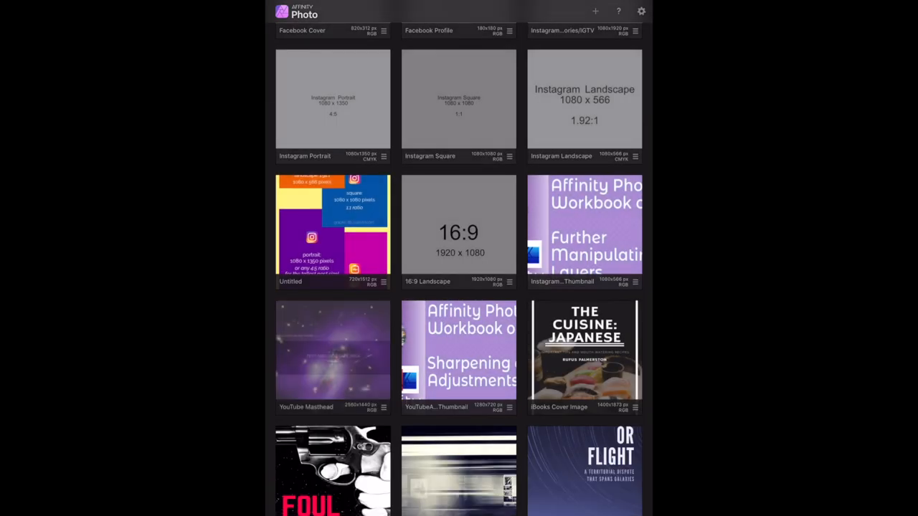
Start a New Document from the gallery's + menu
scroll("up", 3)
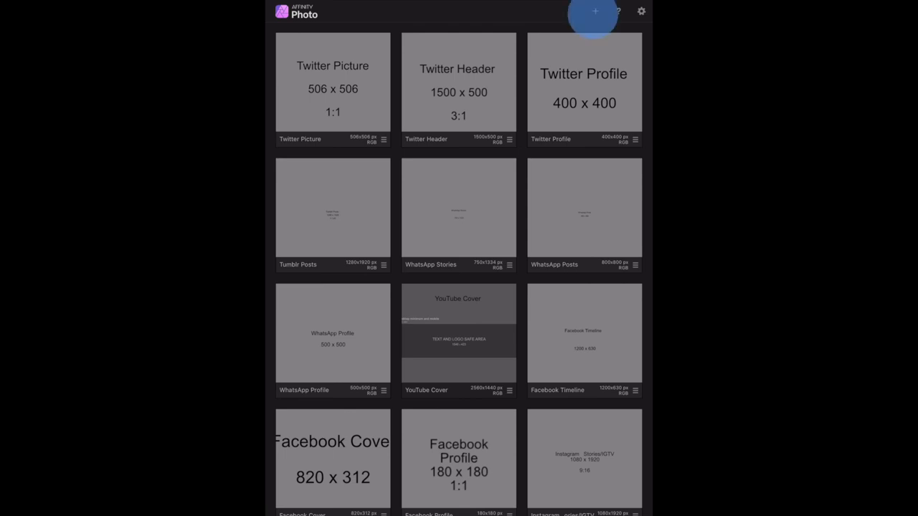
left_click(594, 11)
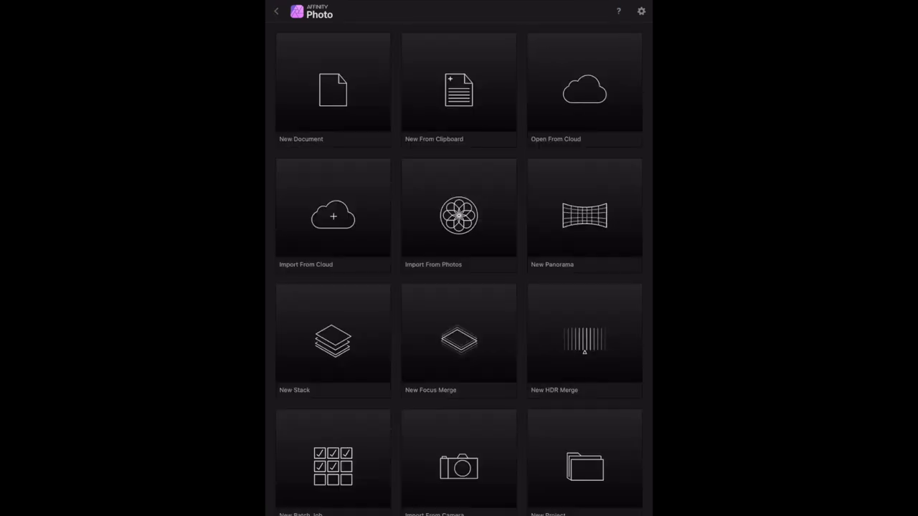
left_click(332, 89)
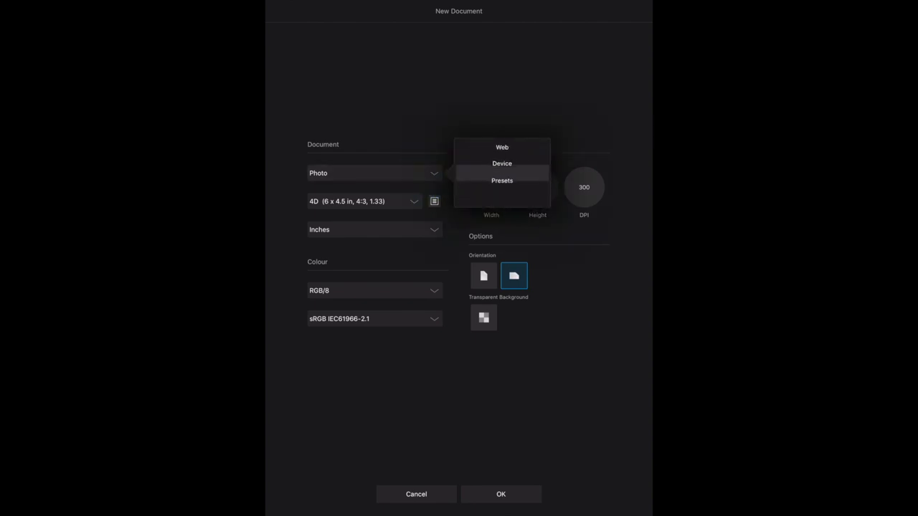
Set the document type to Presets with Pixels units, then cancel the new document
left_click(501, 180)
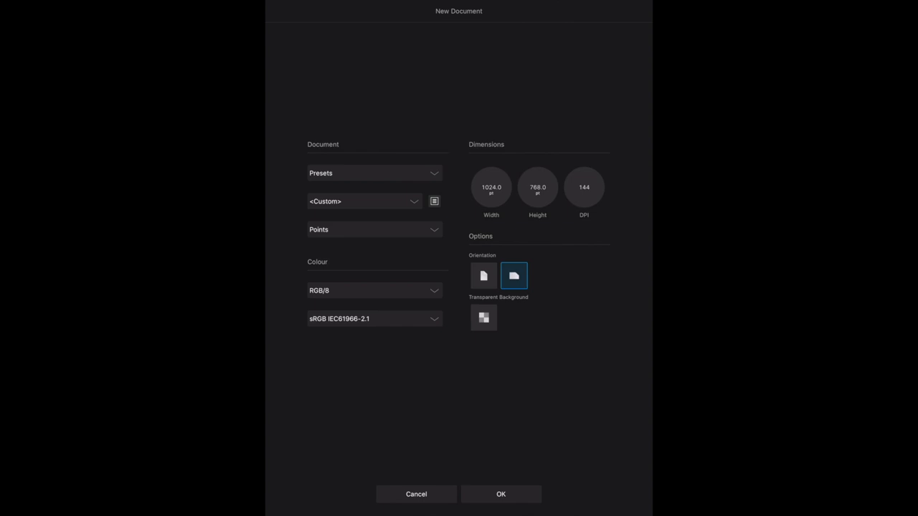
left_click(373, 229)
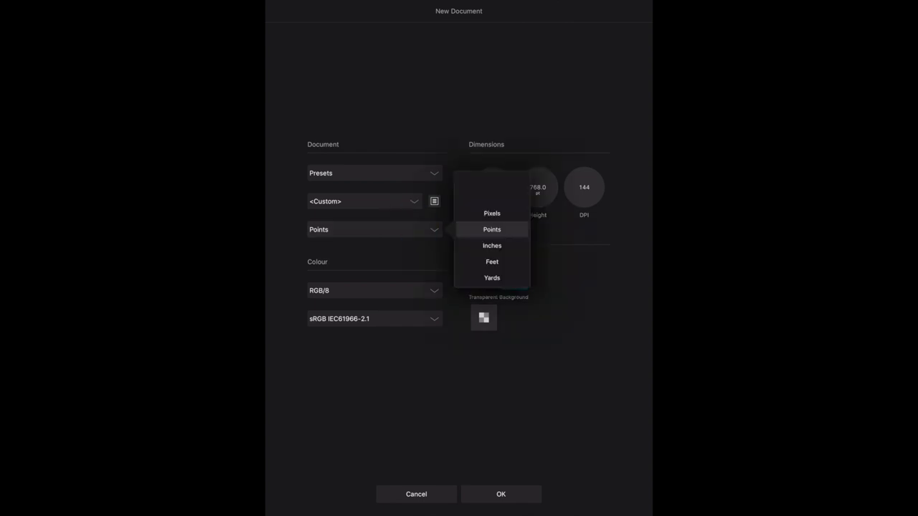
left_click(491, 213)
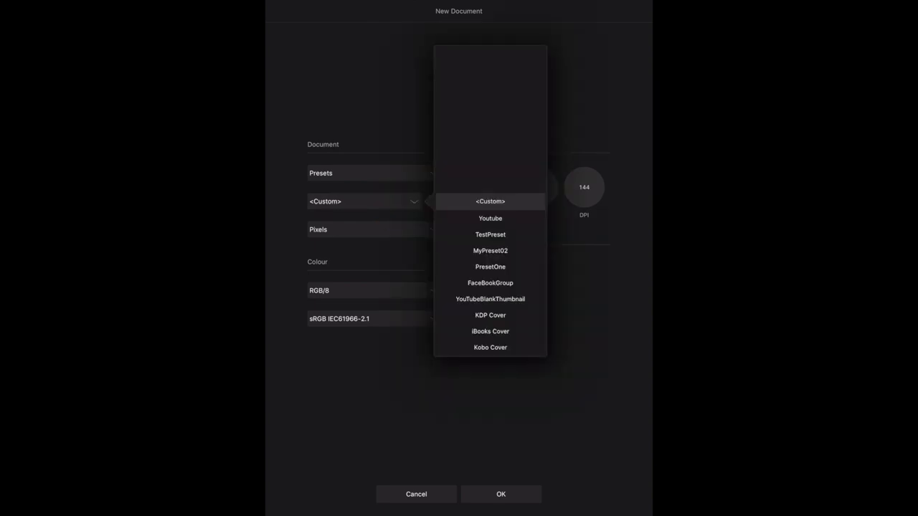
left_click(490, 200)
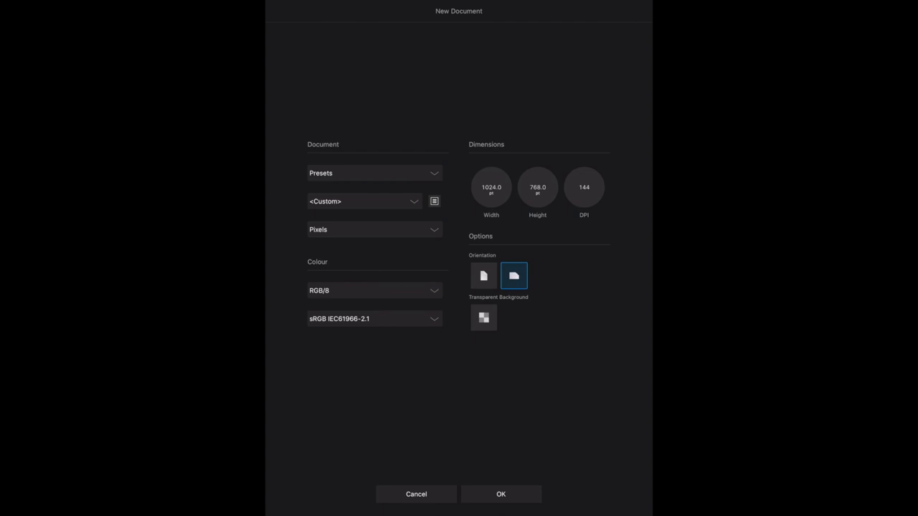
left_click(416, 494)
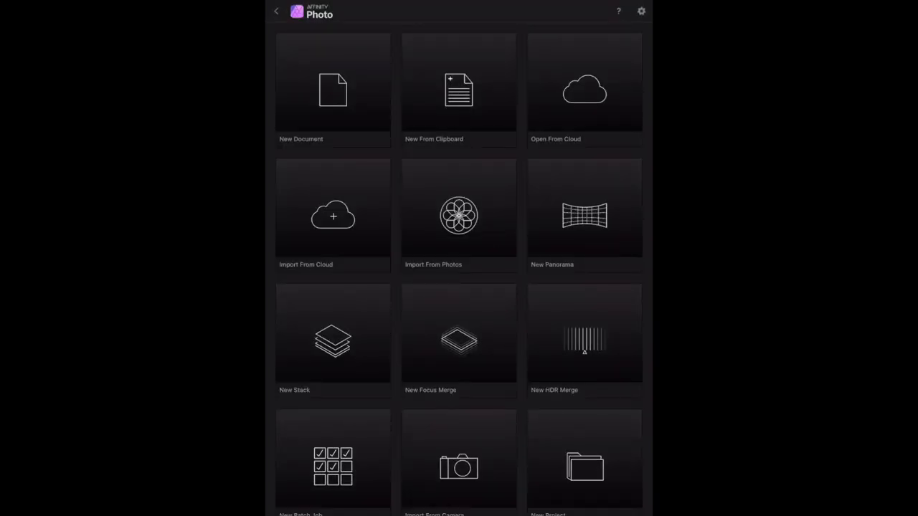
Reopen New Document, set the type to Presets (via Device) and the units to Pixels
left_click(332, 89)
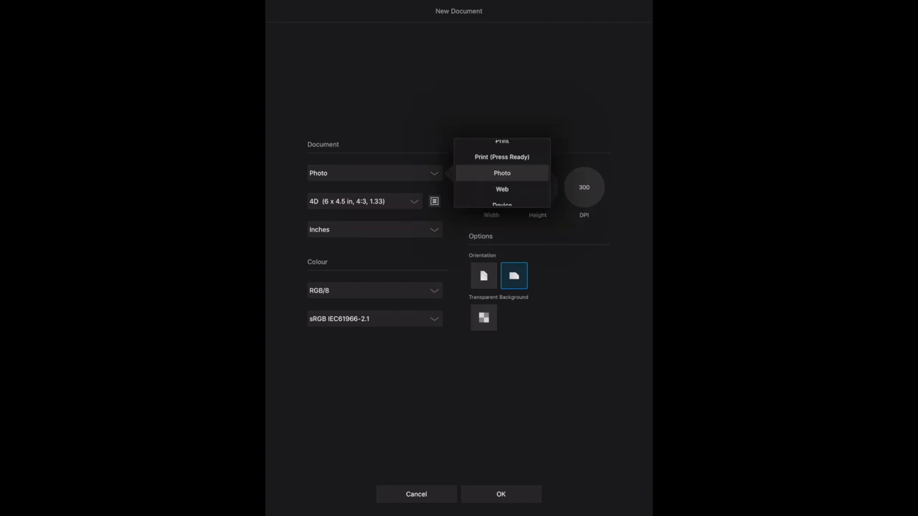
left_click(502, 204)
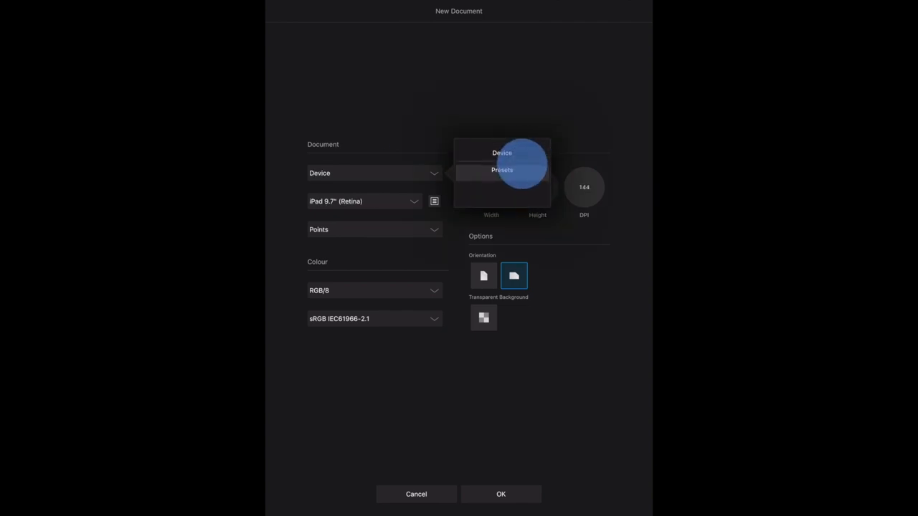
left_click(502, 172)
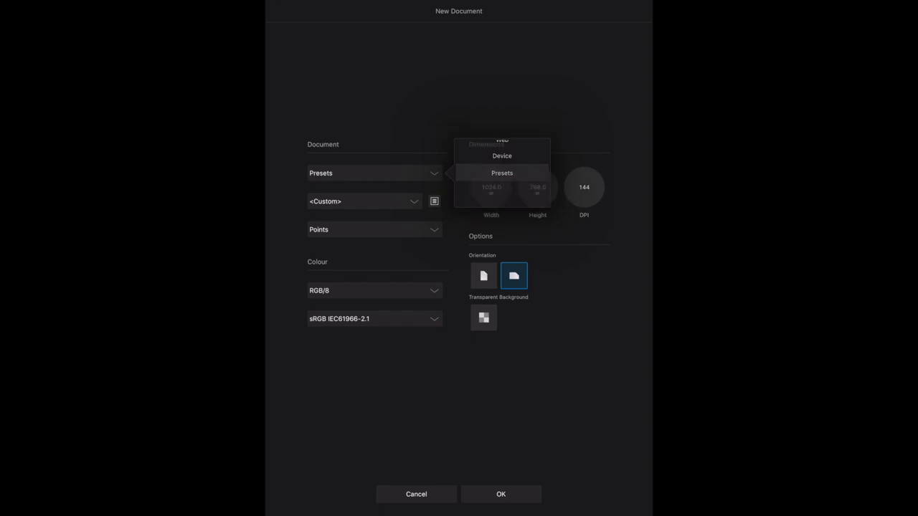
left_click(373, 230)
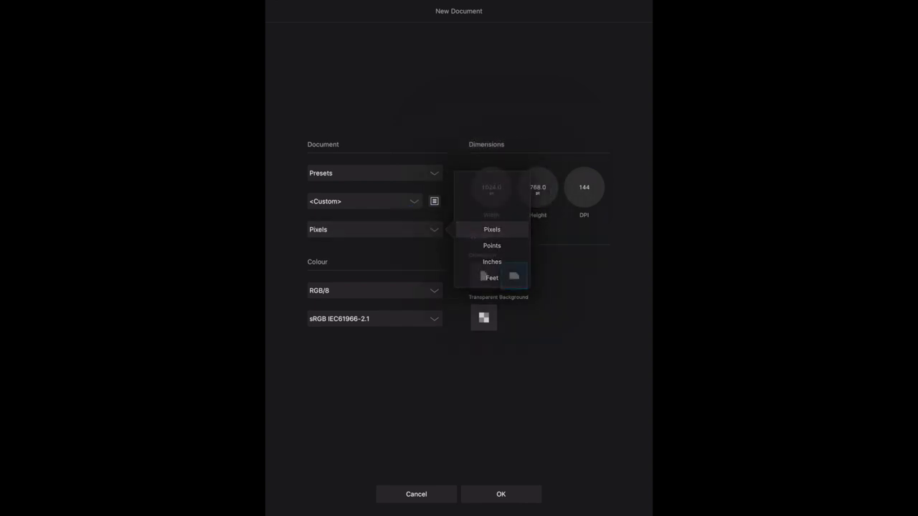
left_click(491, 230)
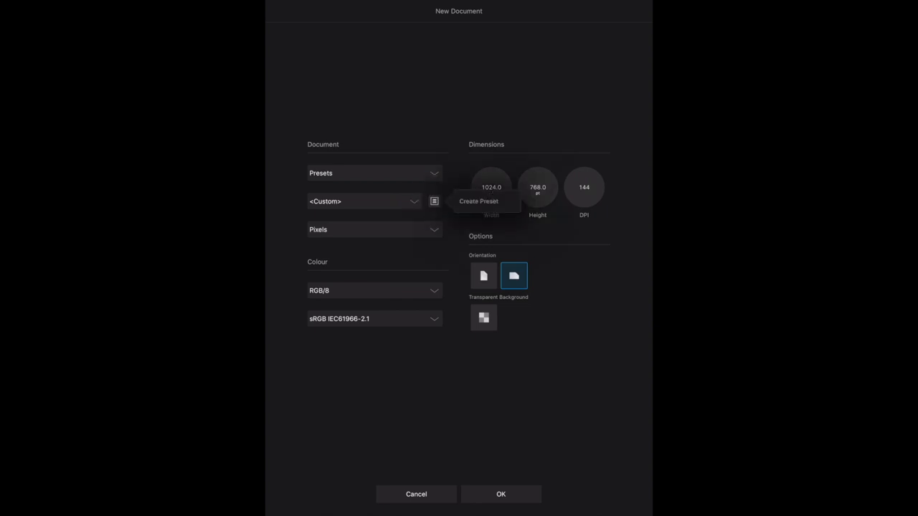
Create a new document preset named 'LinkedIn Profile'
left_click(478, 201)
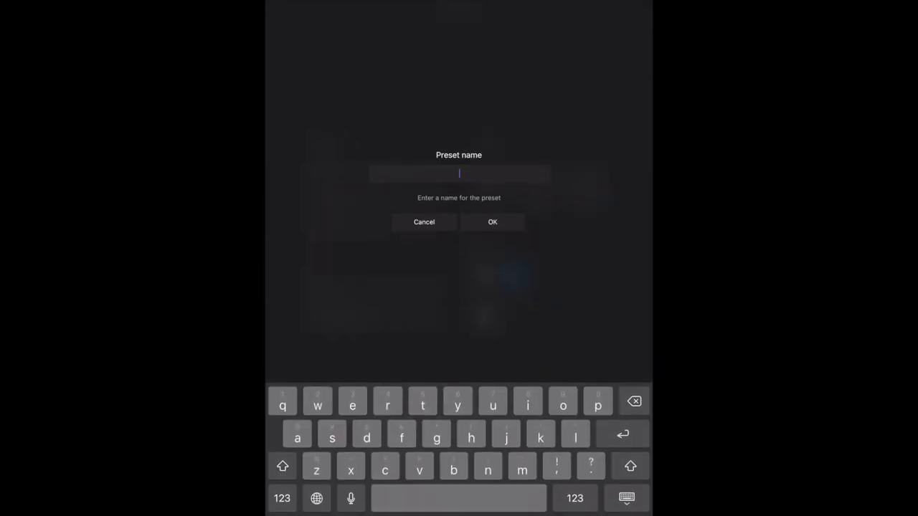
left_click(282, 466)
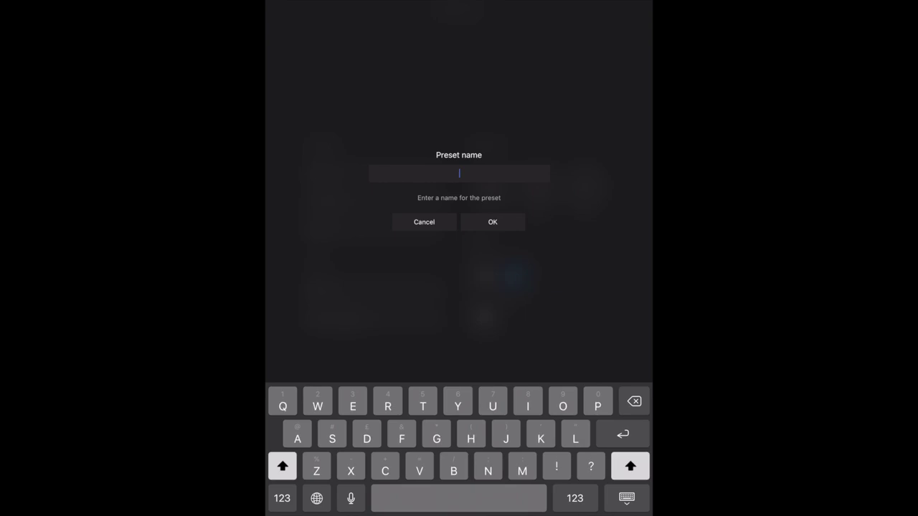
type("Lin")
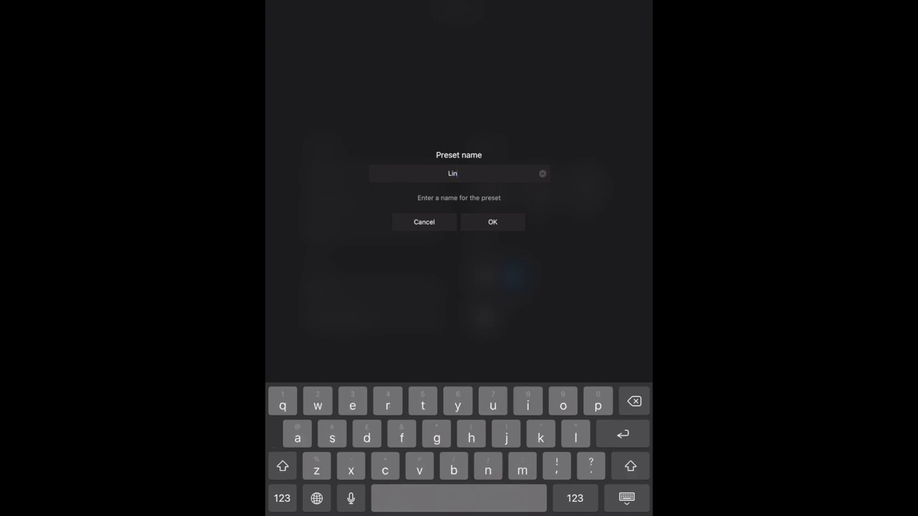
type("kd")
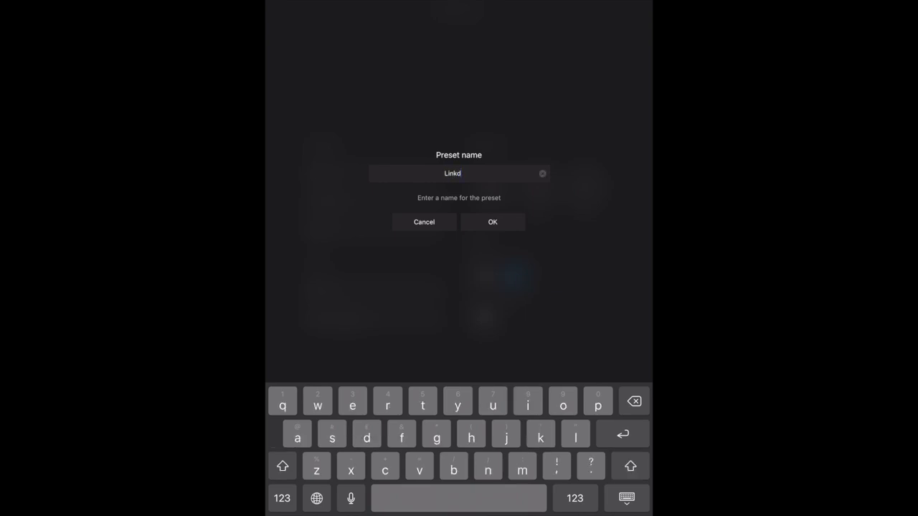
type("e")
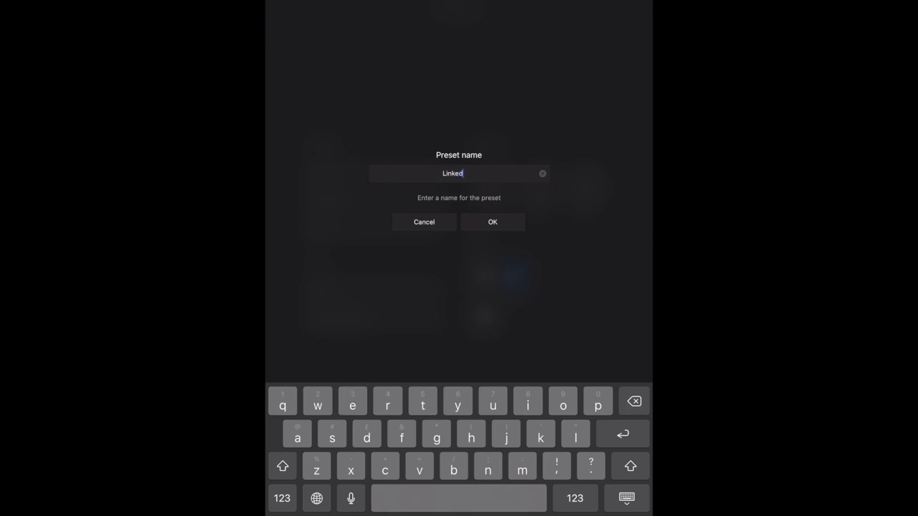
type("In Profile")
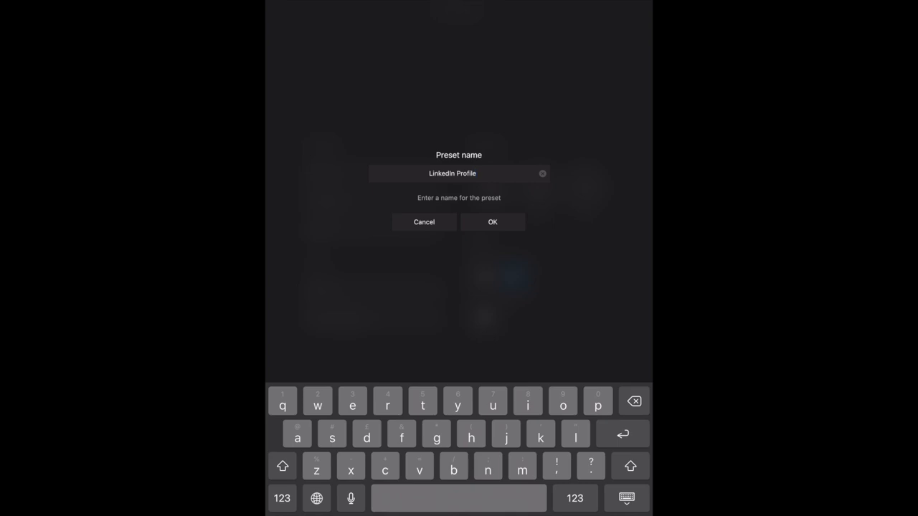
left_click(491, 222)
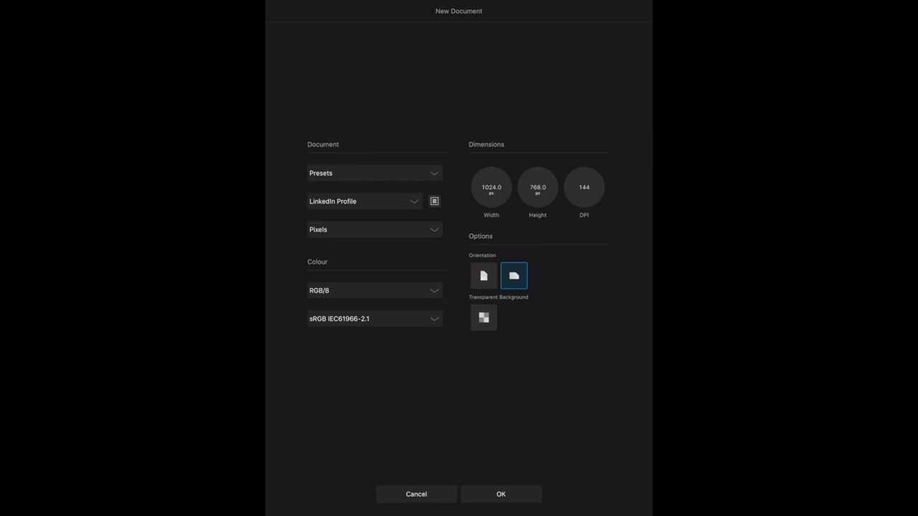
Set width and height to 400 px and turn on a transparent background
left_click(491, 187)
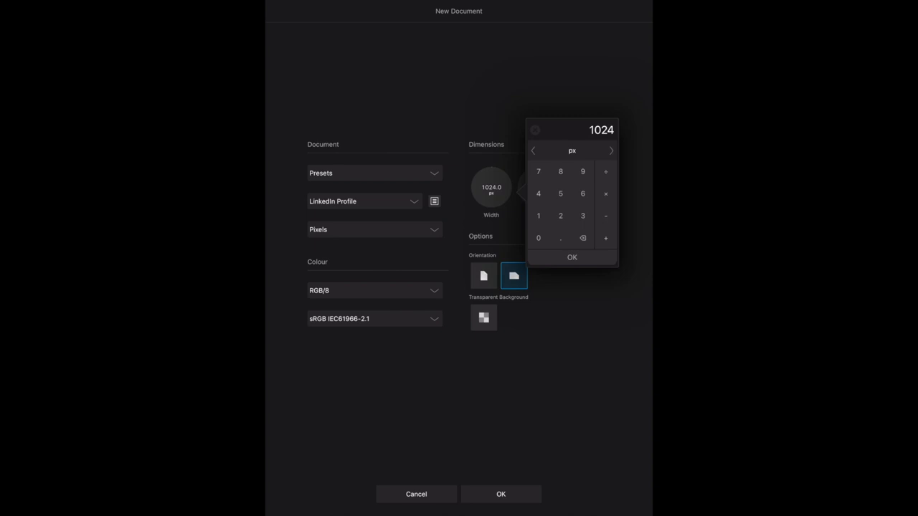
type("400")
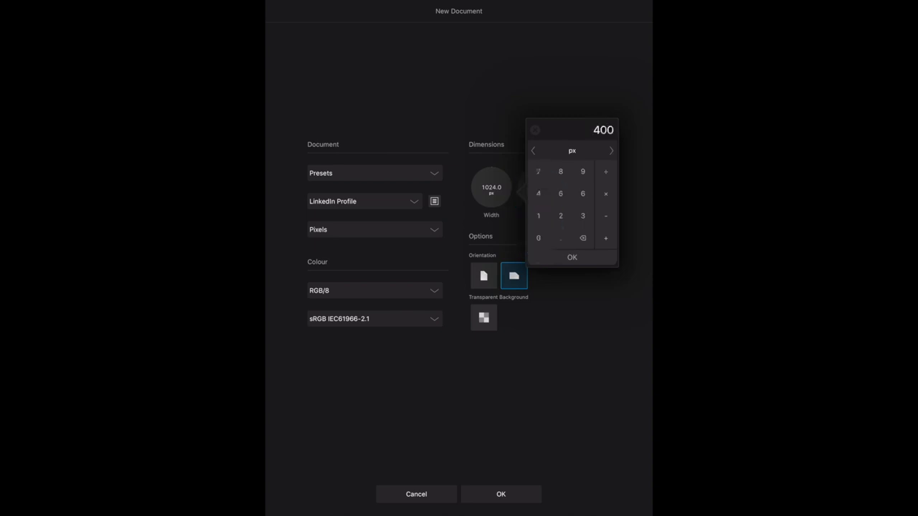
left_click(571, 257)
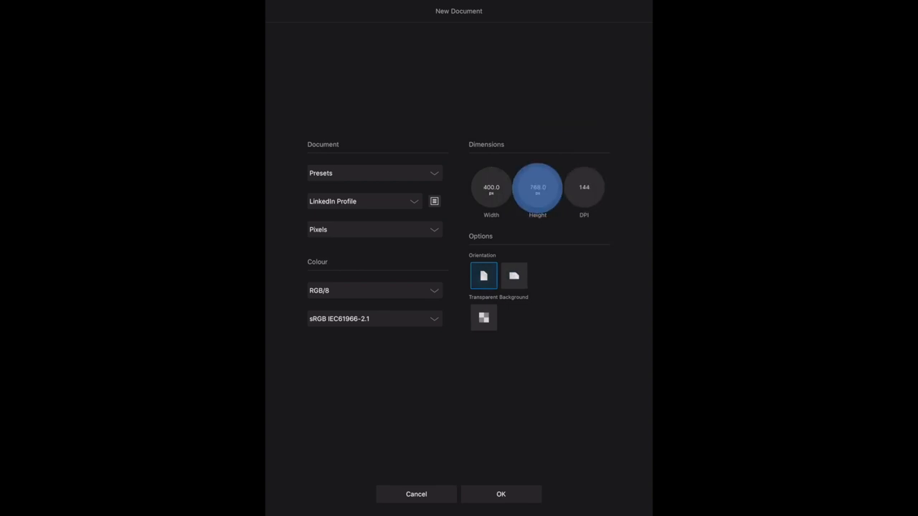
left_click(491, 187)
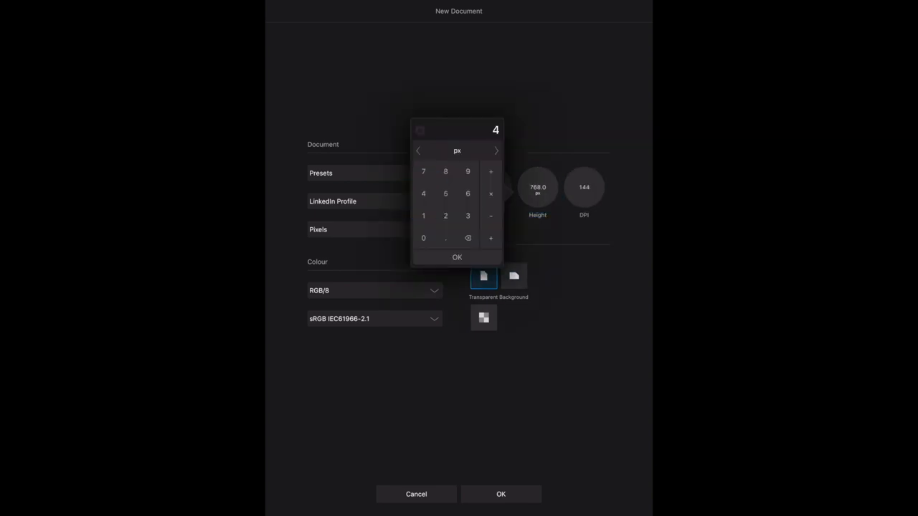
left_click(457, 257)
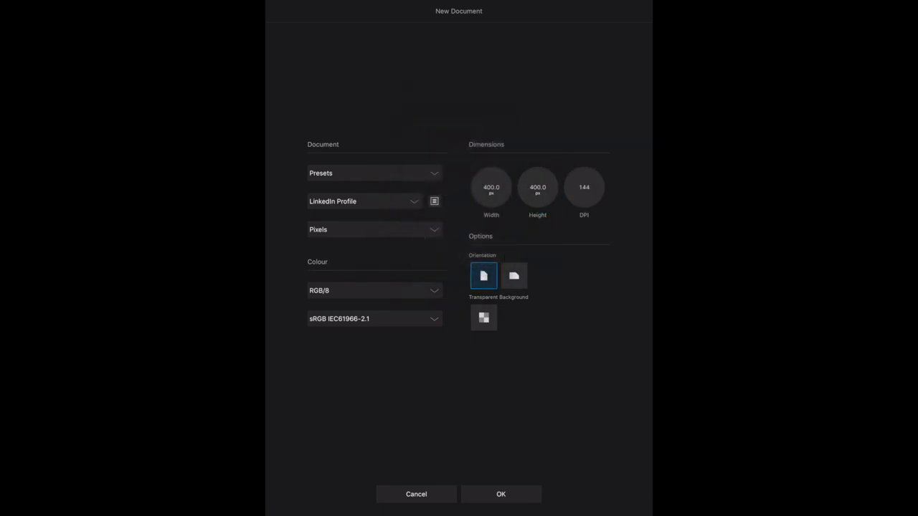
left_click(483, 317)
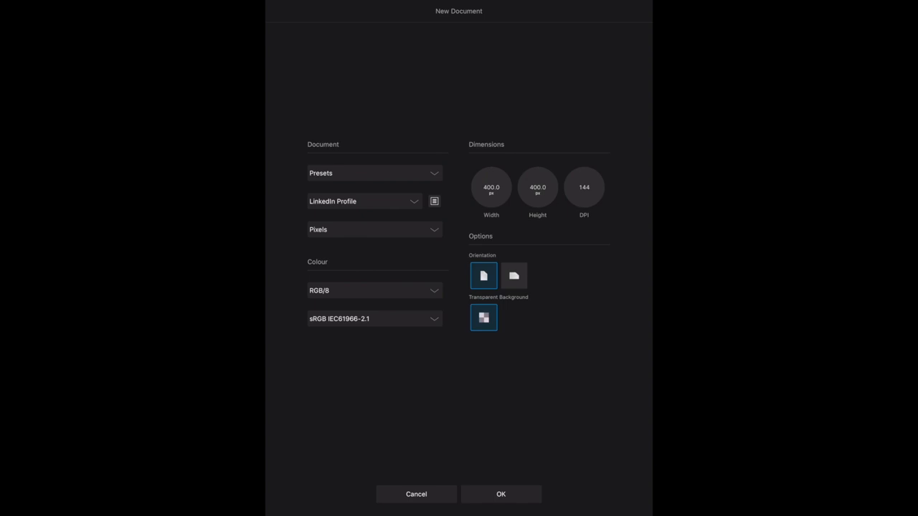
Set the resolution to 300 DPI and create the 400 × 400 document
left_click(583, 187)
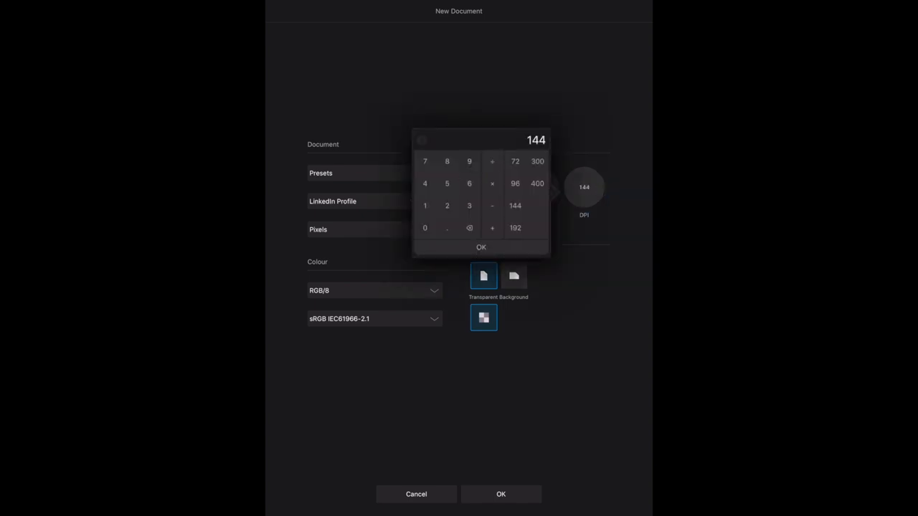
left_click(481, 247)
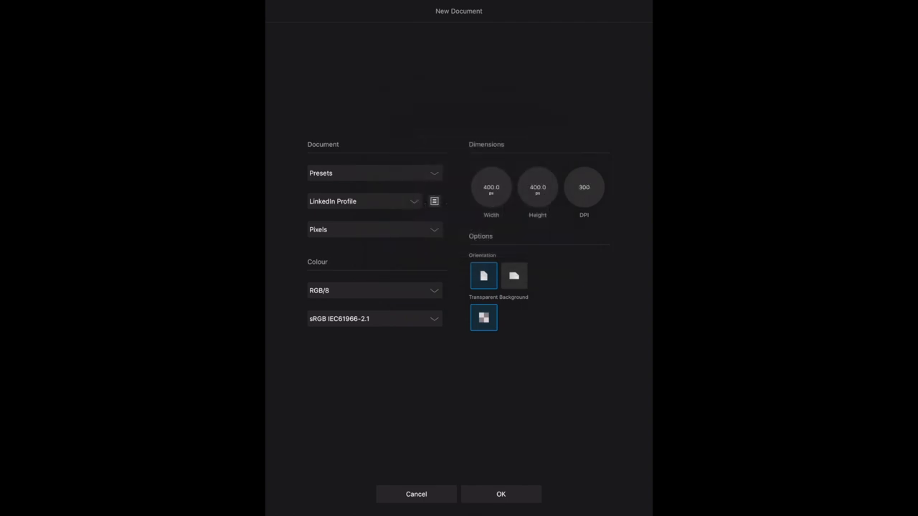
left_click(500, 494)
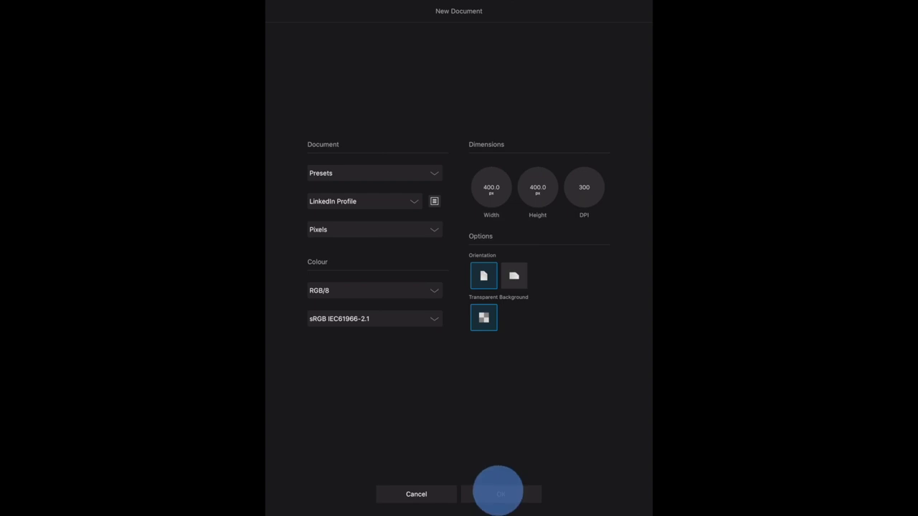
left_click(500, 494)
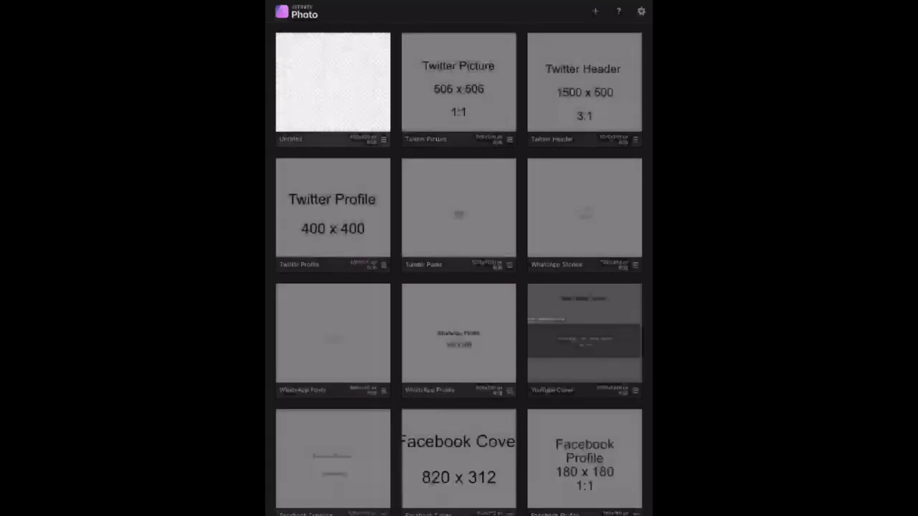
Rename the Untitled 400 × 400 document to the LinkedIn name from its gallery card menu
left_click(509, 139)
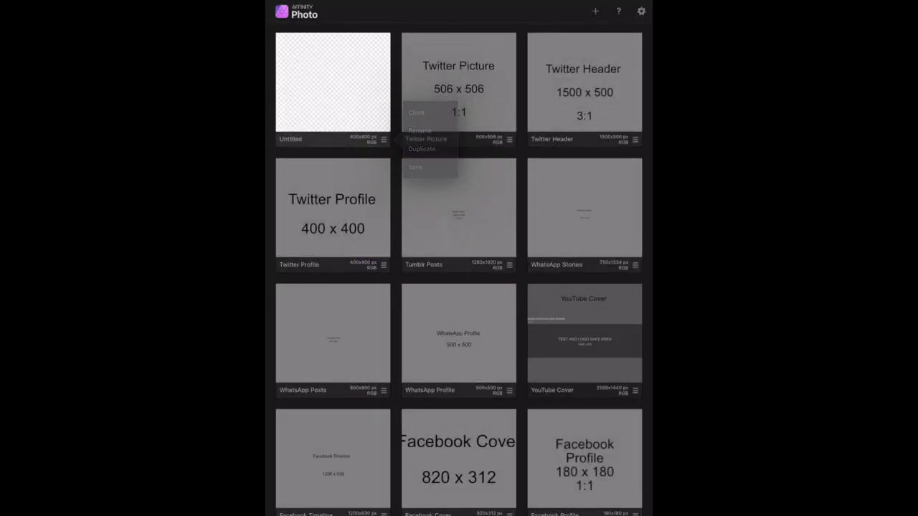
left_click(419, 131)
type("LinkedIn")
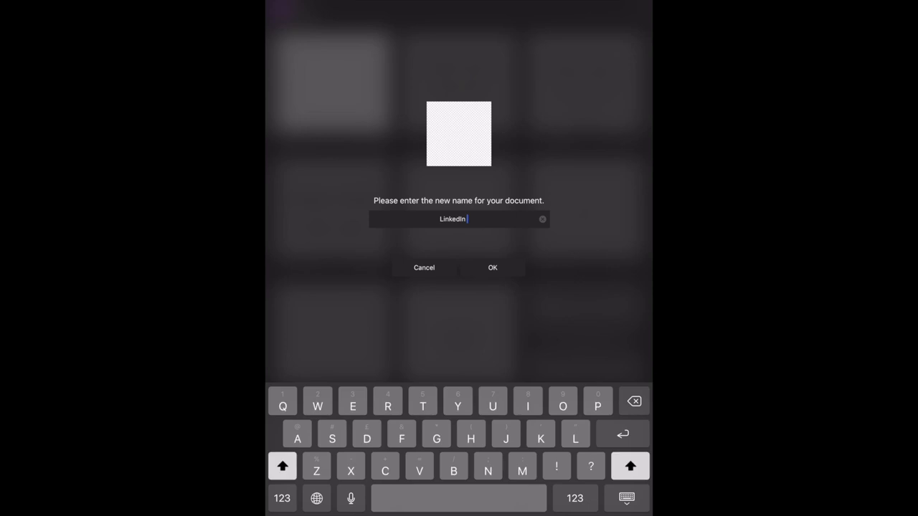
left_click(492, 267)
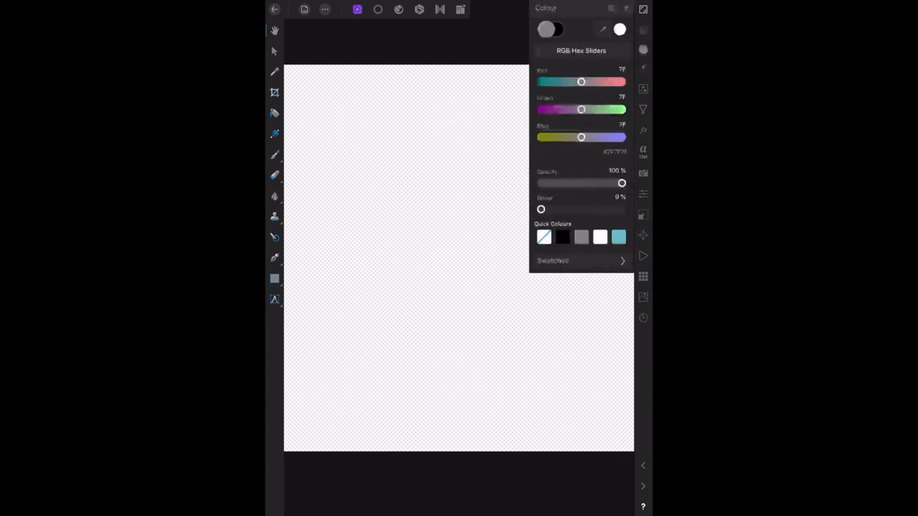
Flood-fill the blank canvas with solid mid-grey and switch to the Frame Text tool
left_click(274, 114)
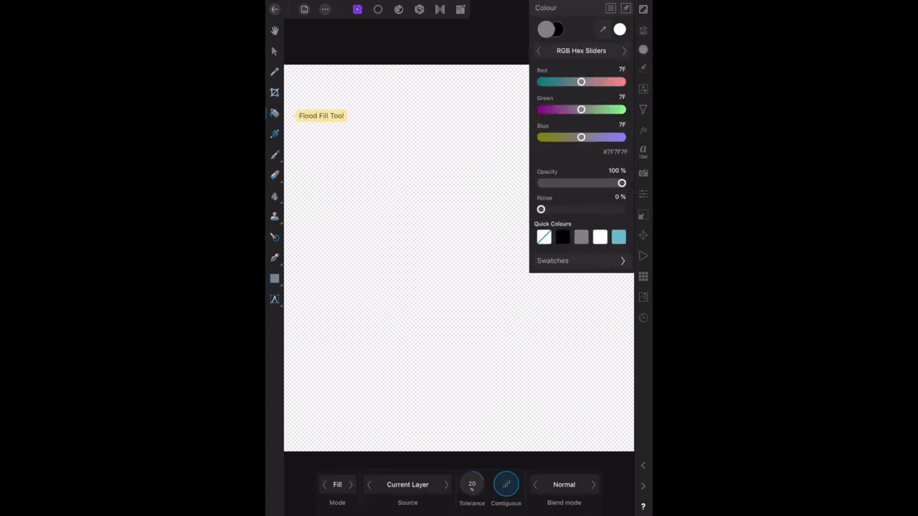
left_click(459, 258)
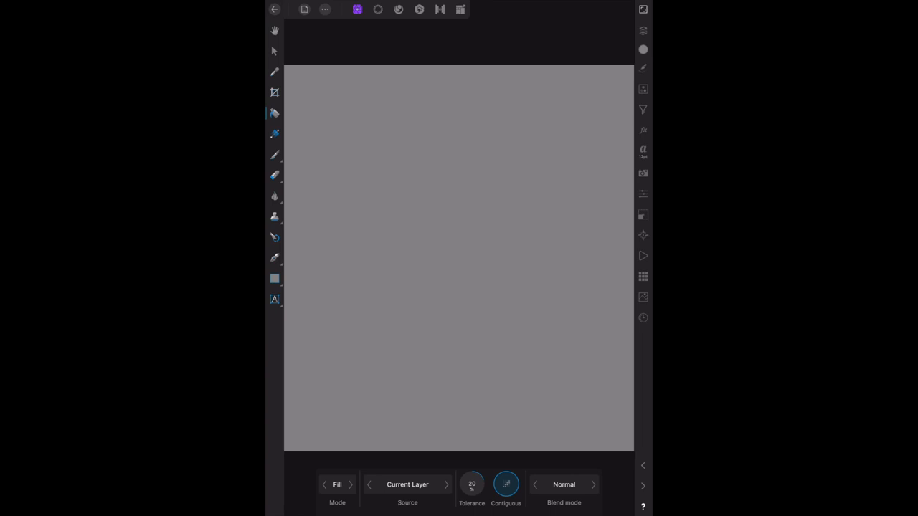
left_click(274, 299)
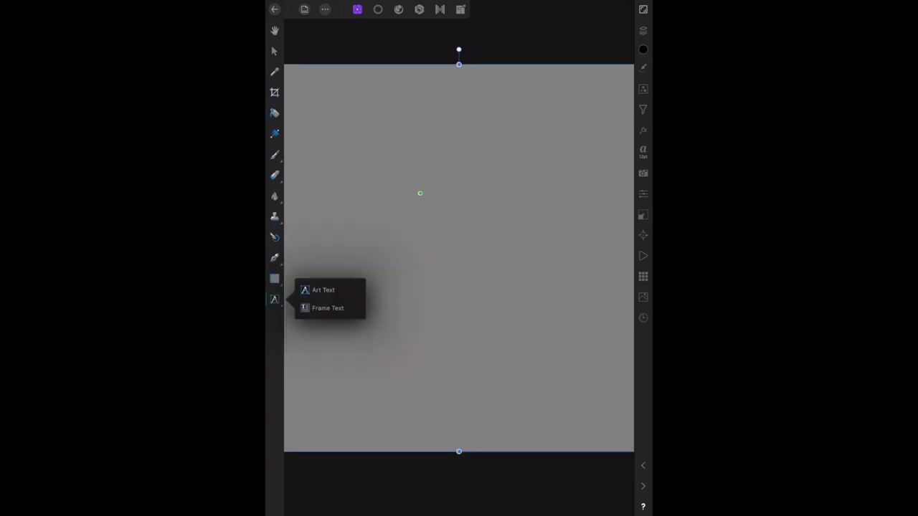
left_click(328, 308)
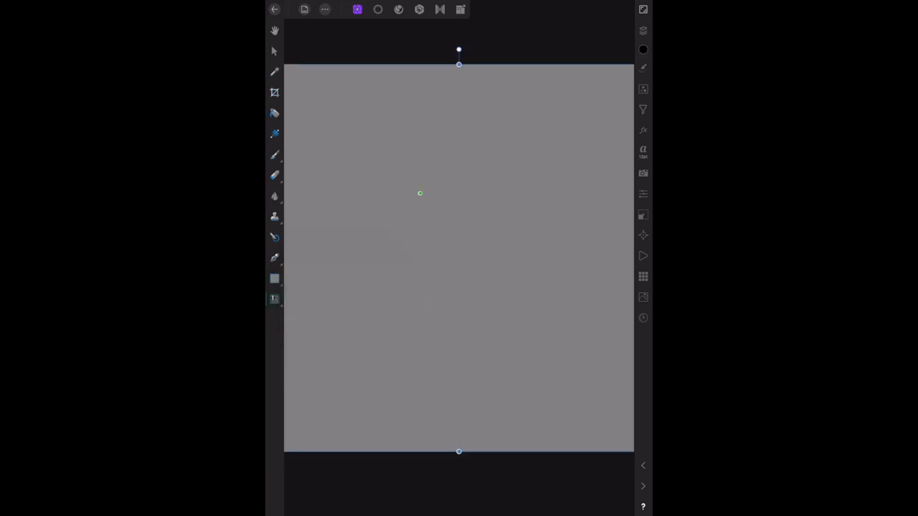
Draw a text frame on the upper canvas and clear the misspelled first attempt
left_click_drag(362, 155, 534, 309)
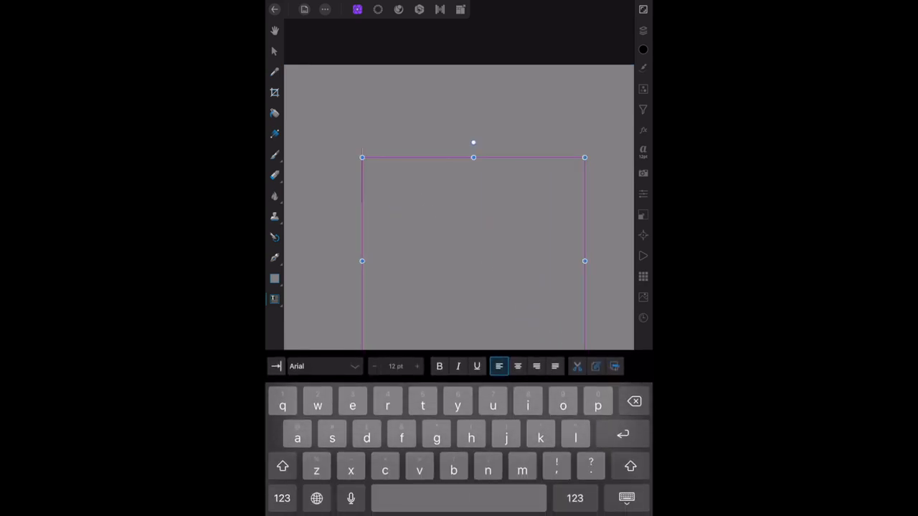
left_click(282, 467)
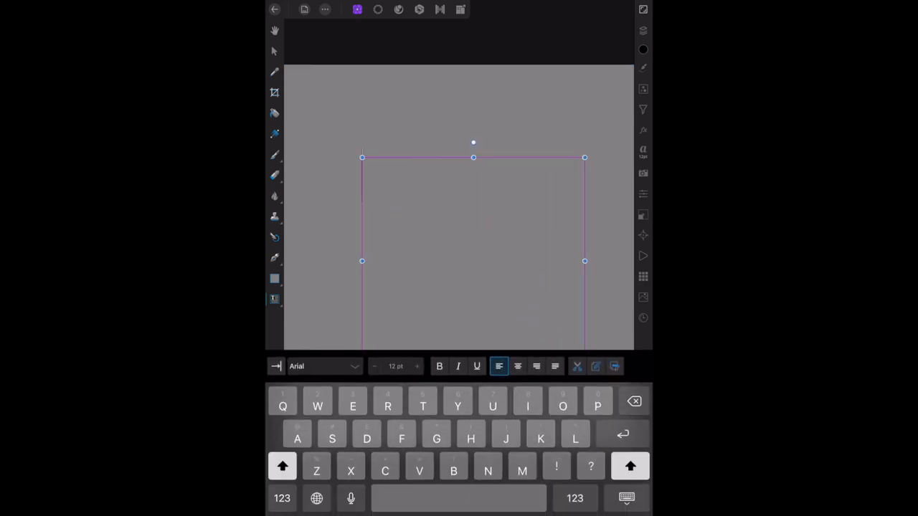
type("P")
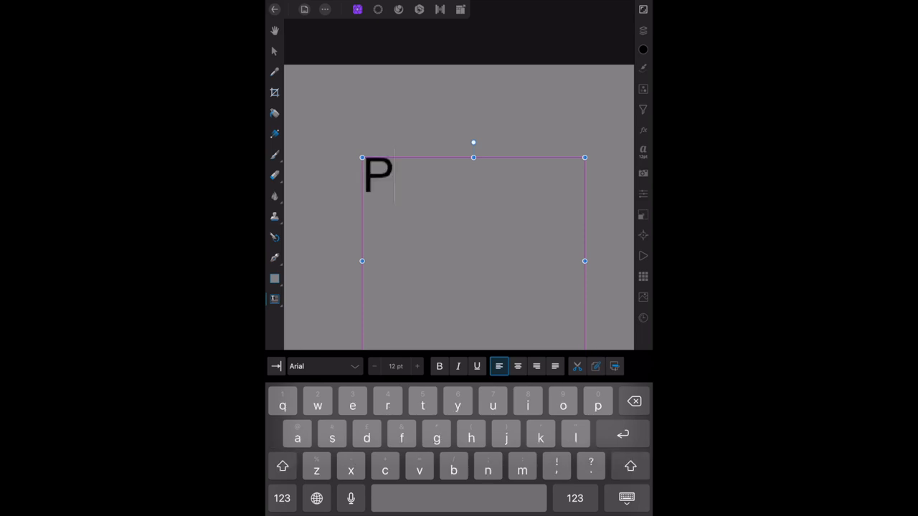
type("tofi")
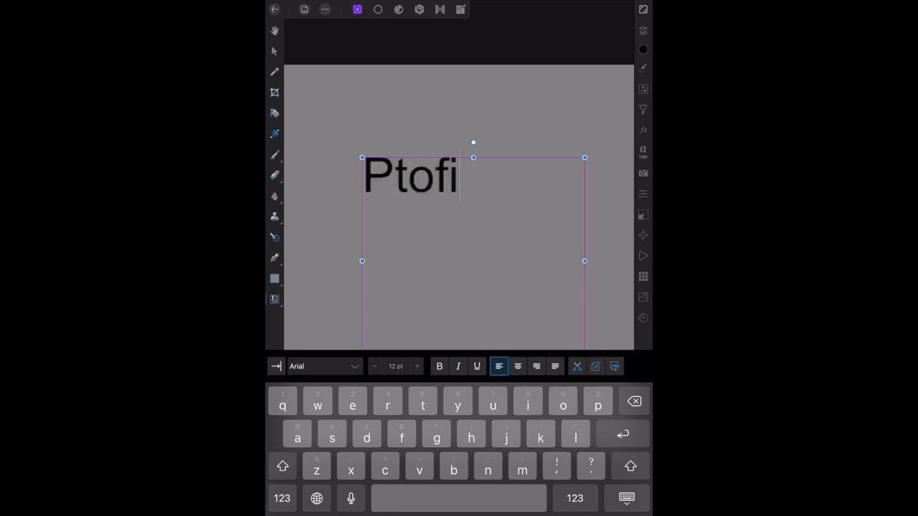
type("l")
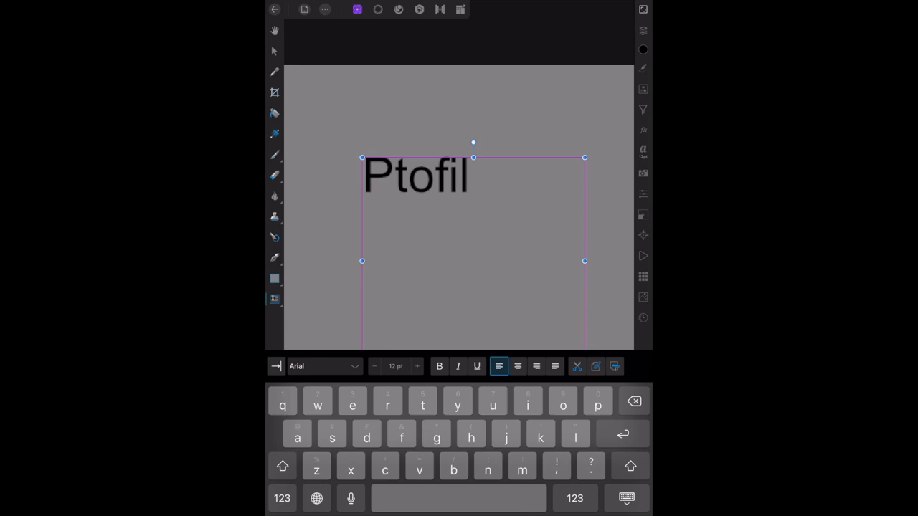
key("backspace")
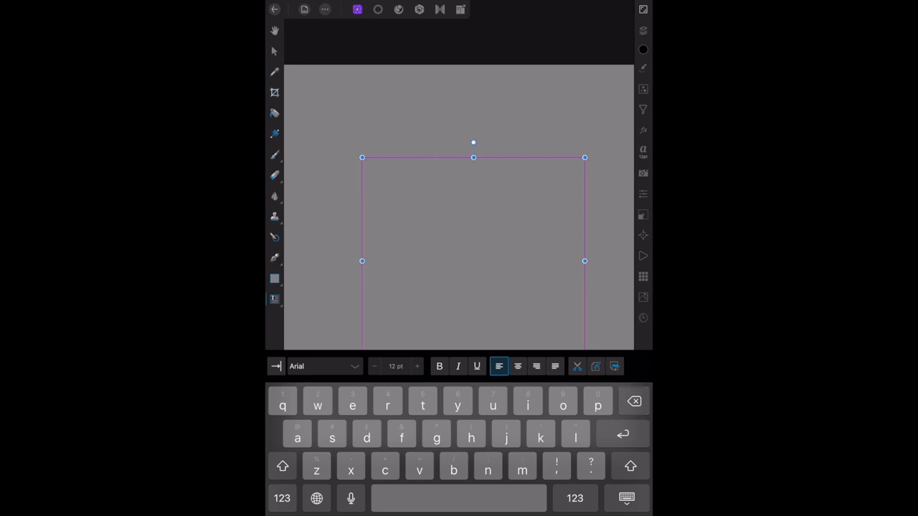
Enter 'LinkedIn Profile' with '400 x 400' on a line below it
type("Li")
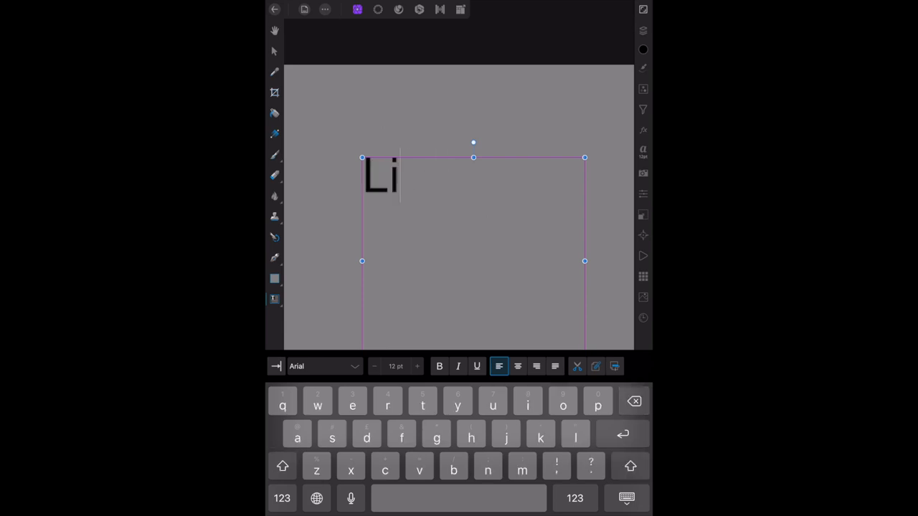
type("nkedIn")
type("Pr")
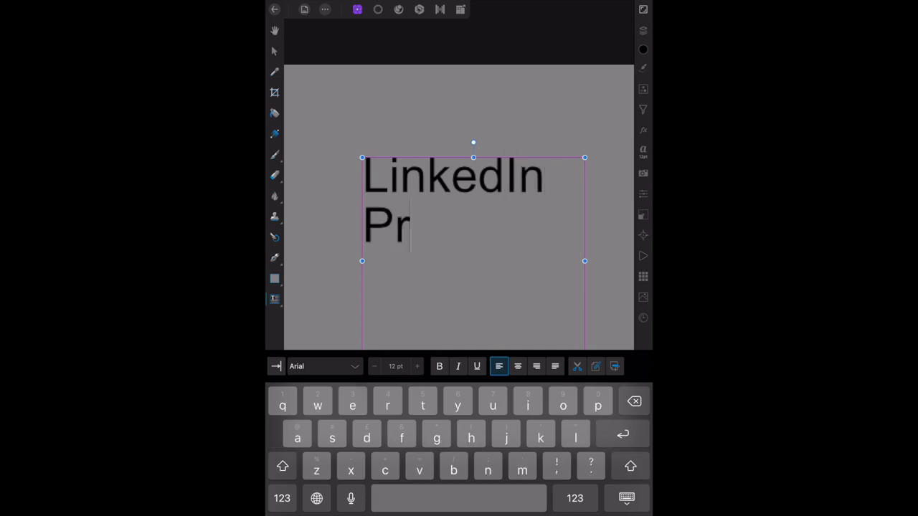
type("ofil")
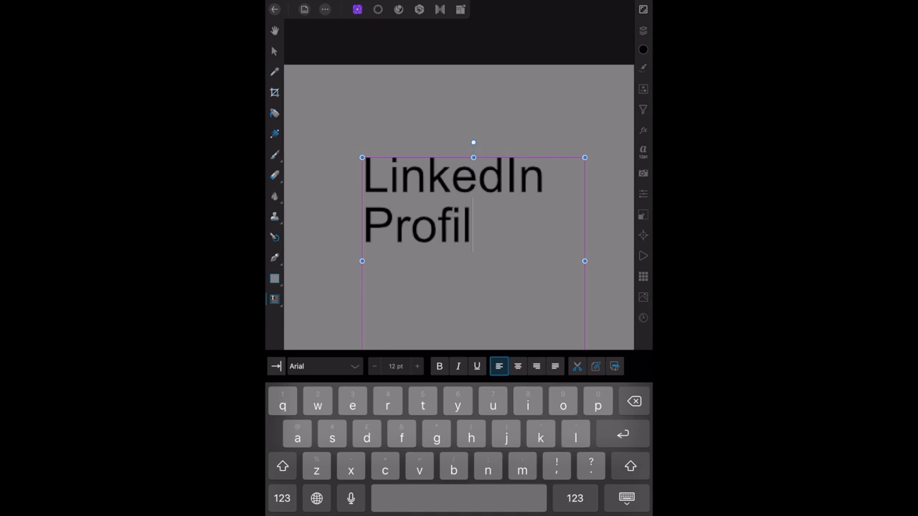
type("e")
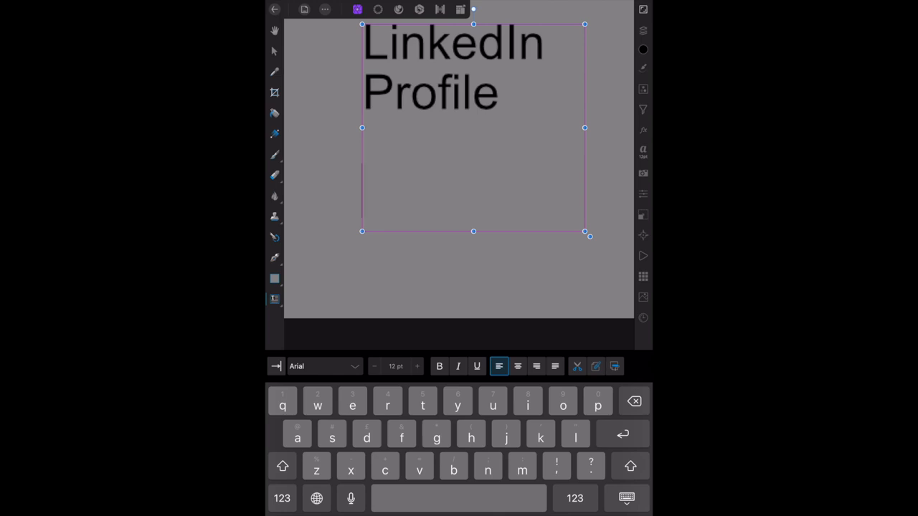
type("400")
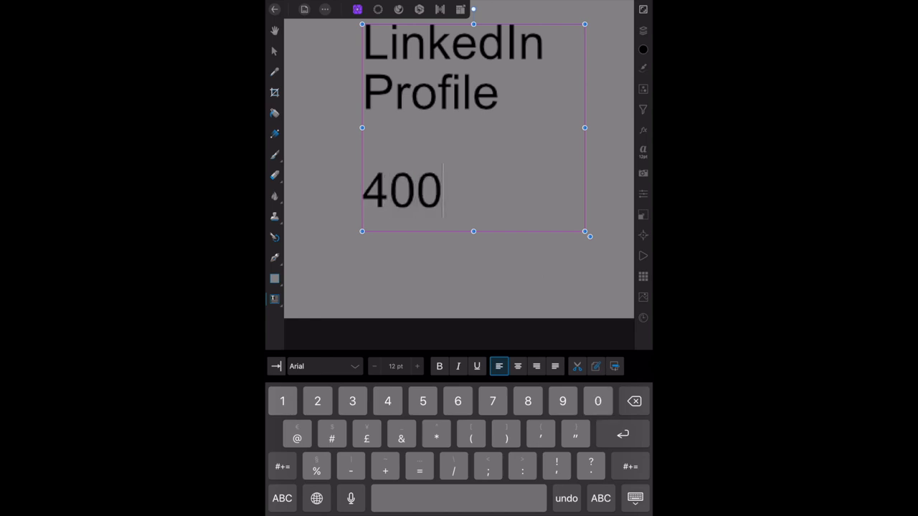
type("x")
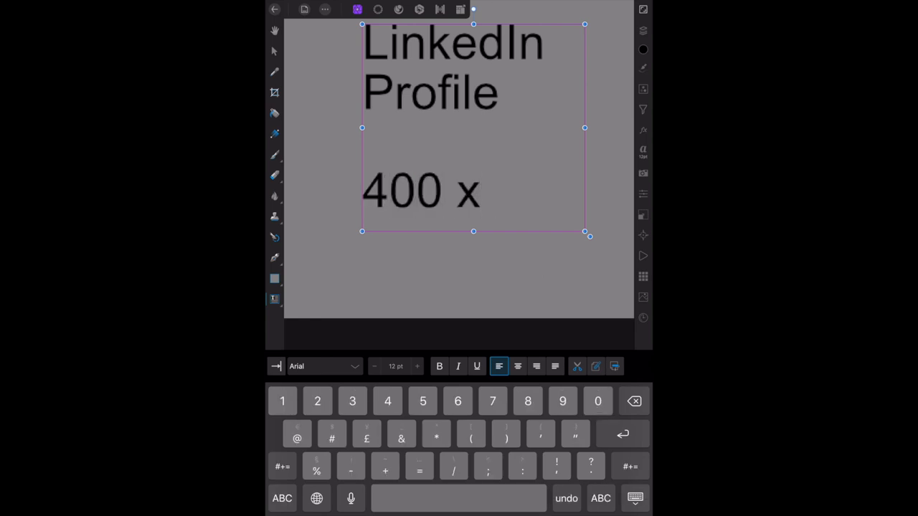
type("4")
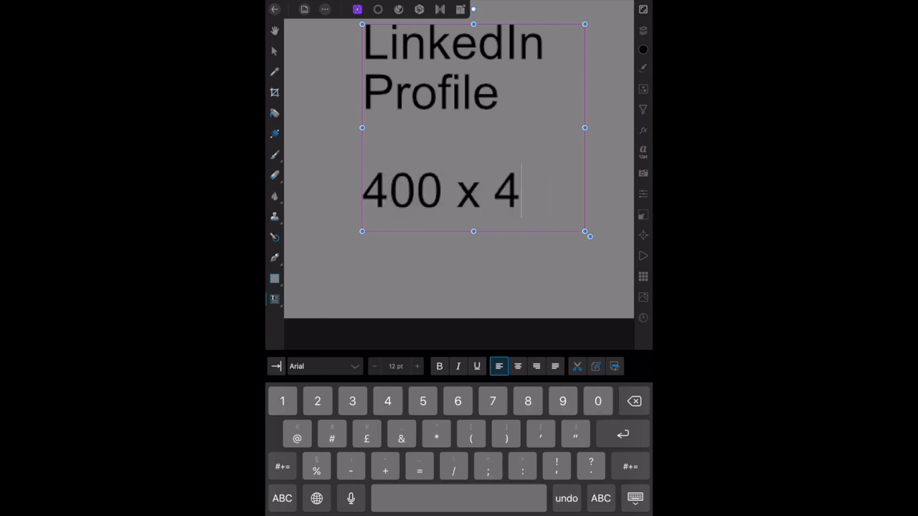
type("00")
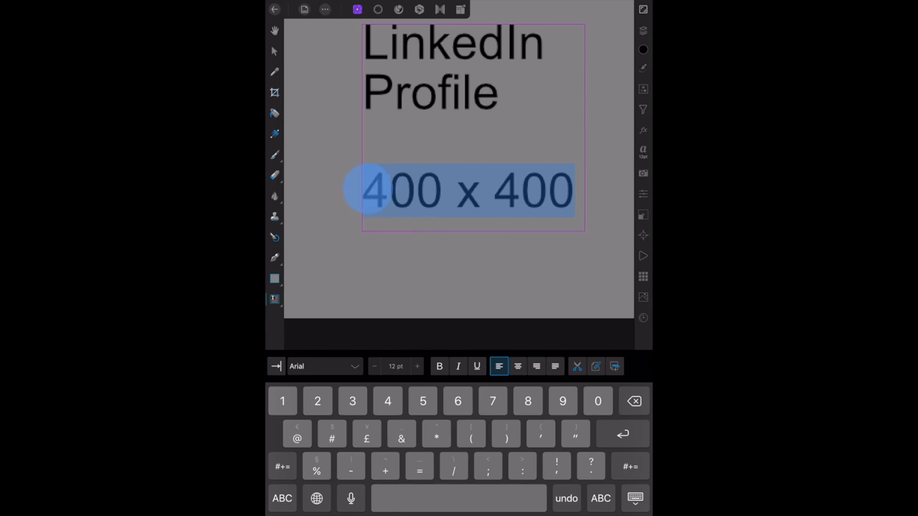
Centre-align the label and widen the frame so 'LinkedIn Profile' sits on one line
left_click(518, 366)
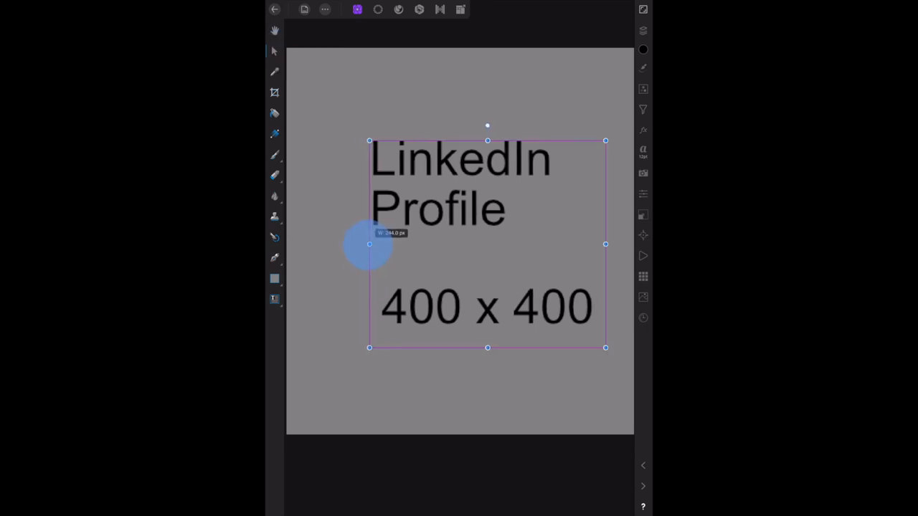
left_click_drag(369, 244, 304, 244)
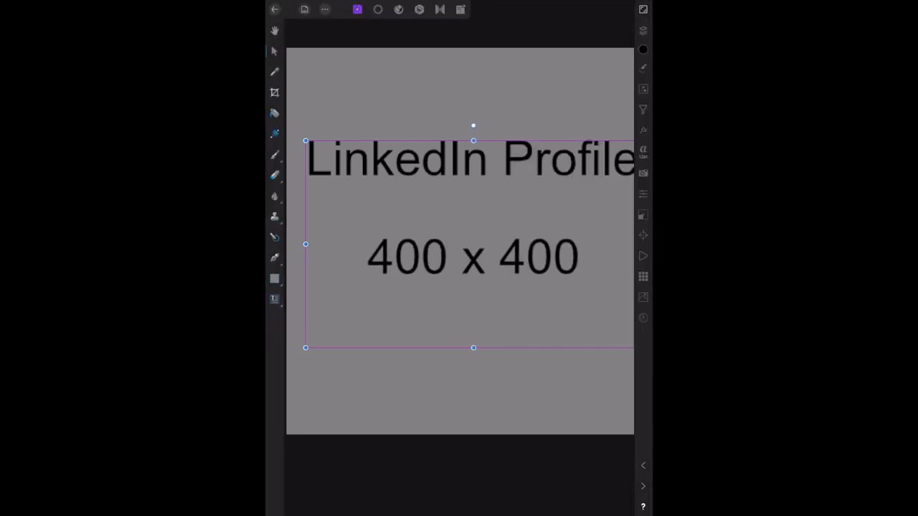
left_click(304, 10)
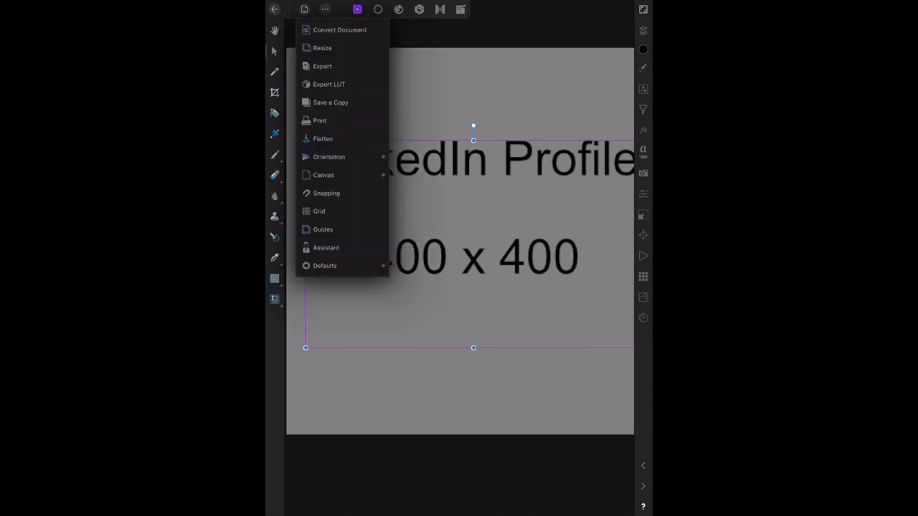
Add a horizontal guide from Document > Guides, then remove it leaving the label in place
left_click(323, 229)
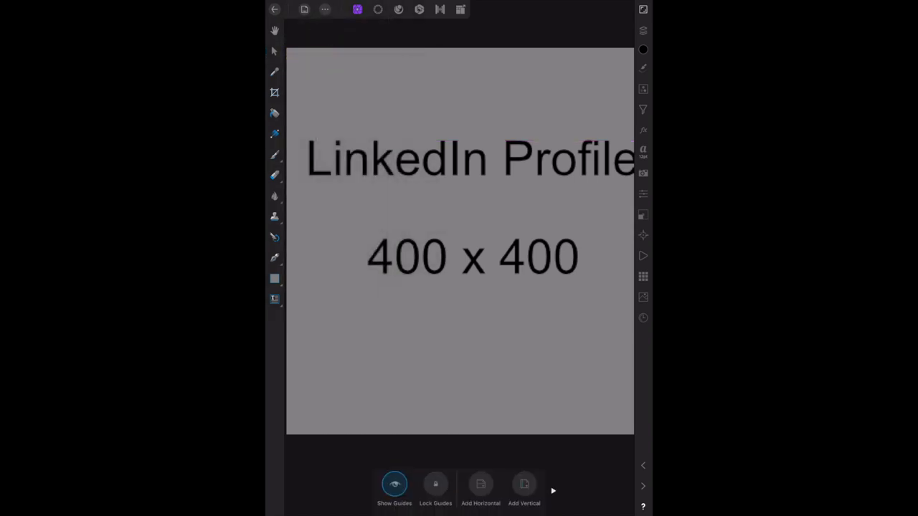
left_click(481, 483)
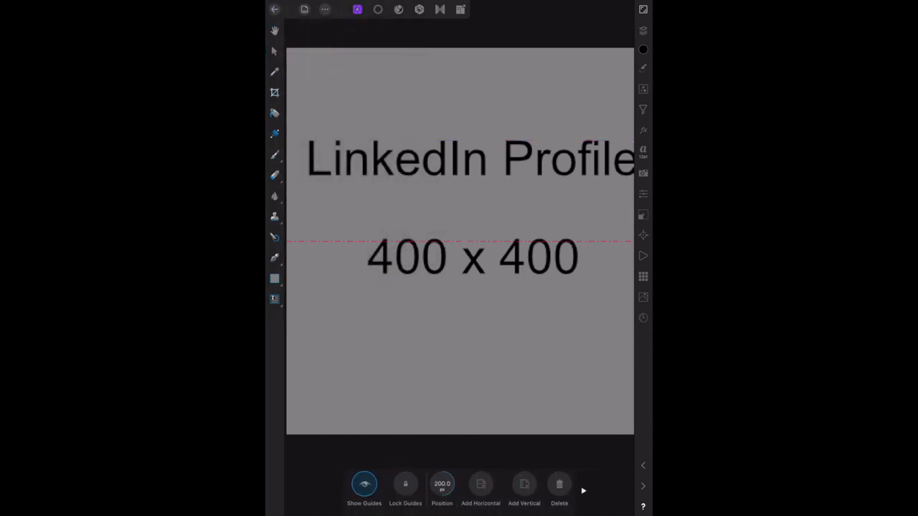
left_click(524, 484)
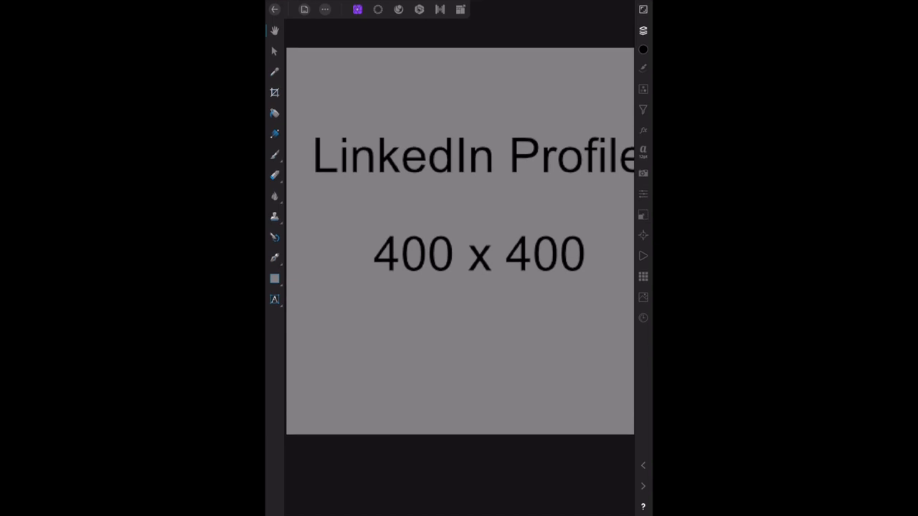
Export the design as a 400 × 400 px PNG from the Document menu
left_click(304, 9)
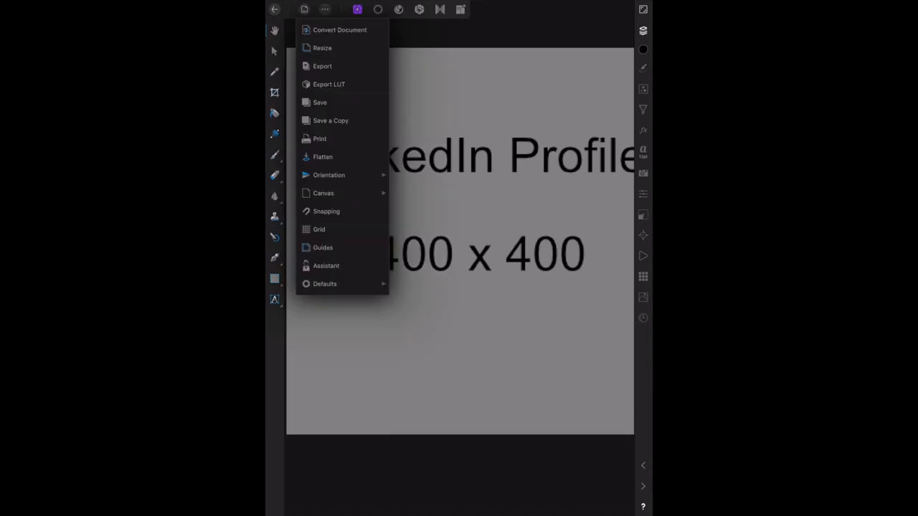
left_click(322, 66)
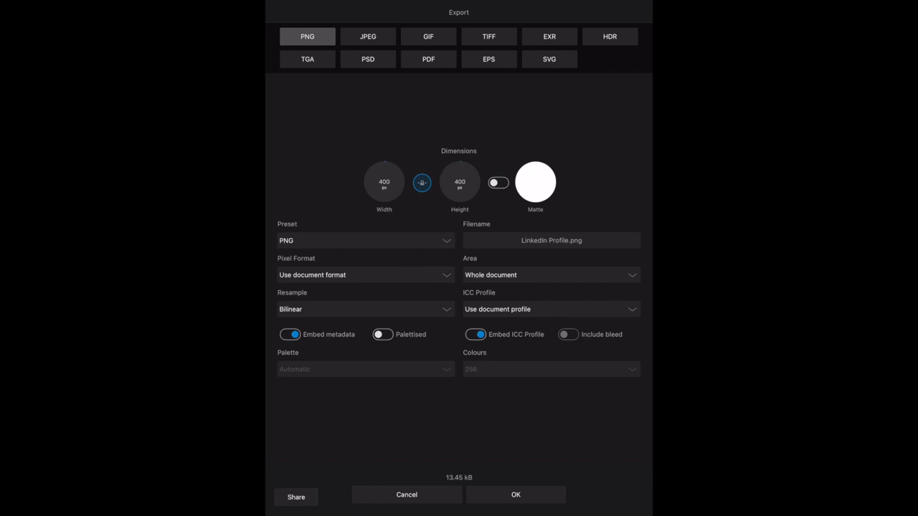
left_click(295, 497)
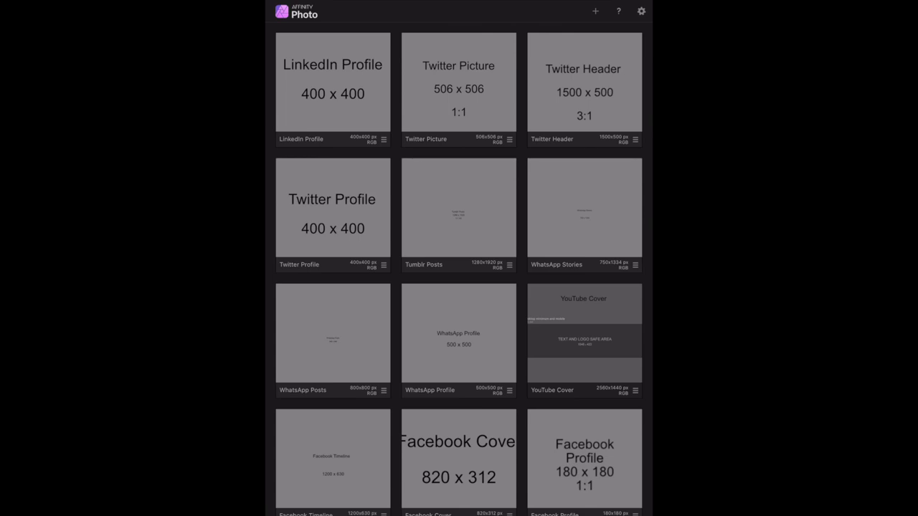
Review the YouTube Cover template's Layers, Adjustments, Filters and Layer FX panels
scroll("down", 3)
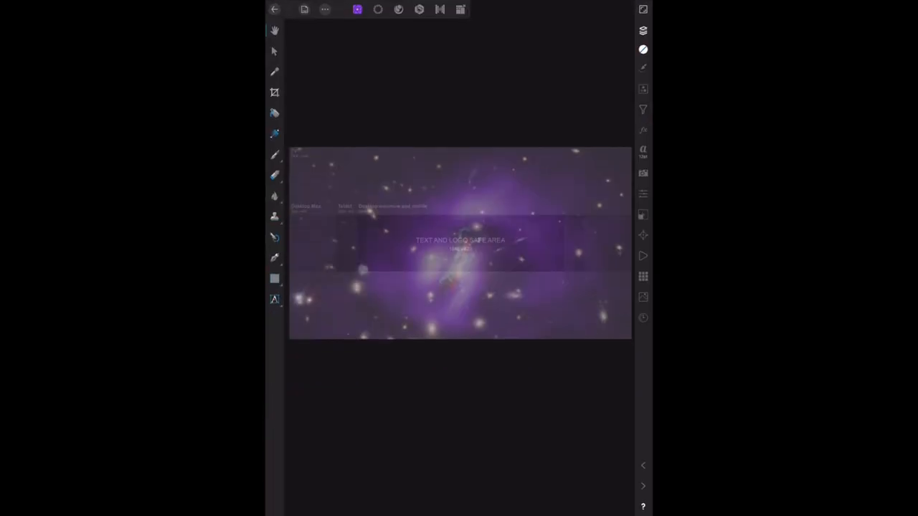
left_click(643, 30)
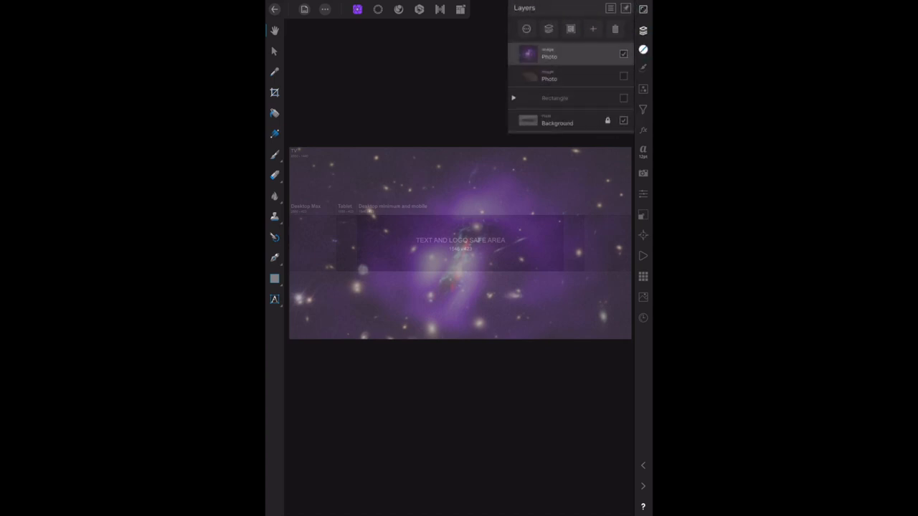
left_click(642, 89)
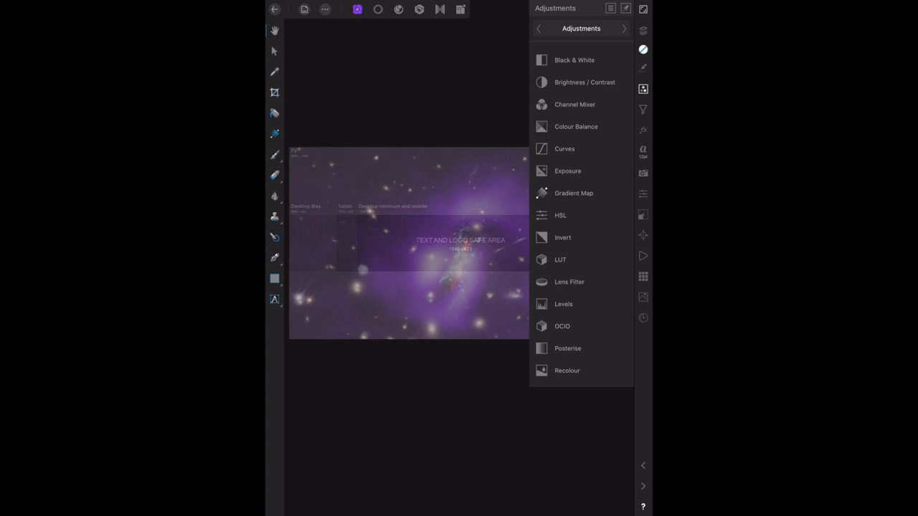
left_click(642, 109)
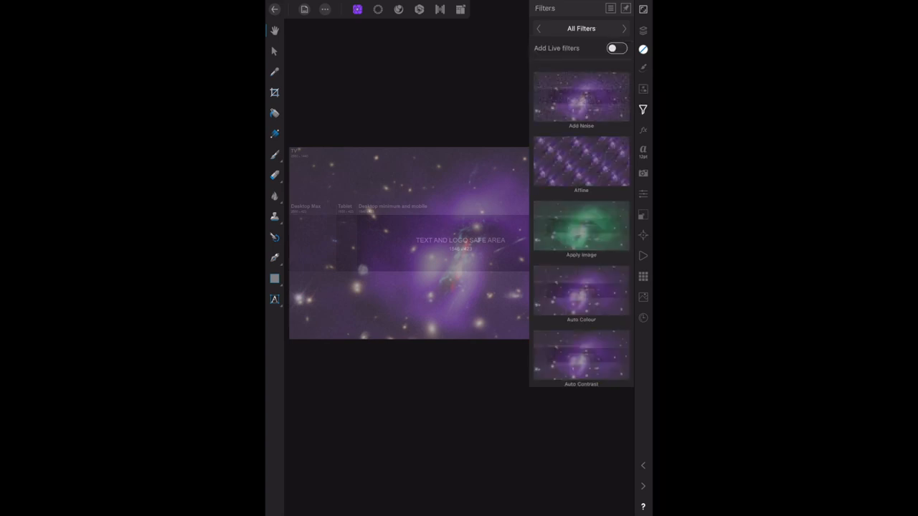
left_click(643, 130)
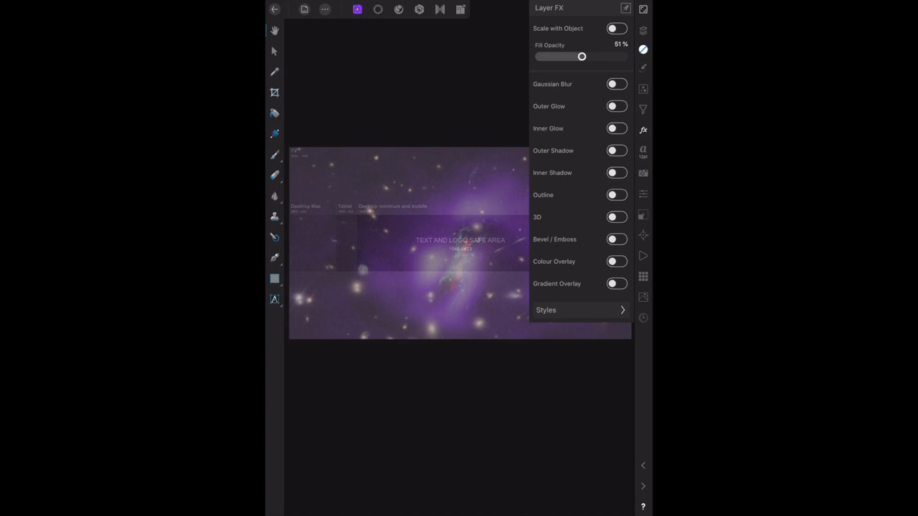
Raise the galaxy photo's fill opacity to 100%, then hide its layer in the Layers panel
left_click_drag(581, 56, 613, 56)
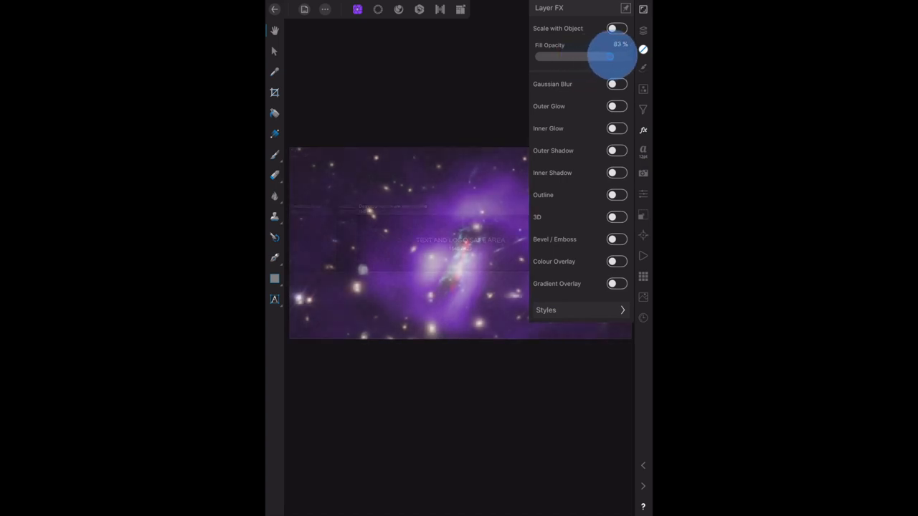
left_click_drag(581, 56, 624, 56)
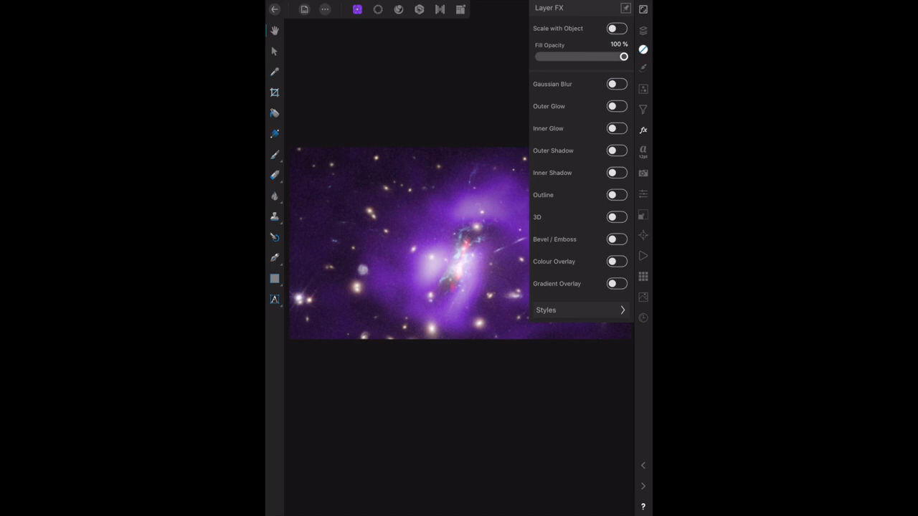
left_click(642, 30)
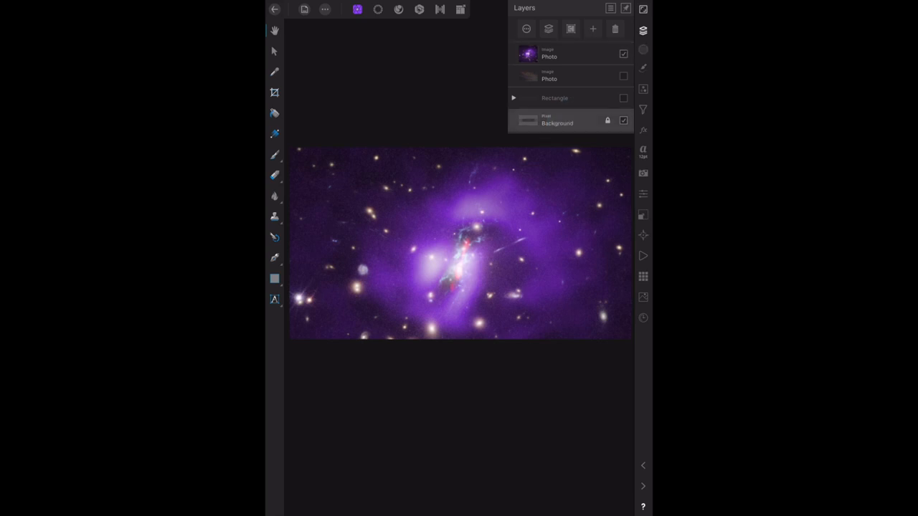
left_click(623, 54)
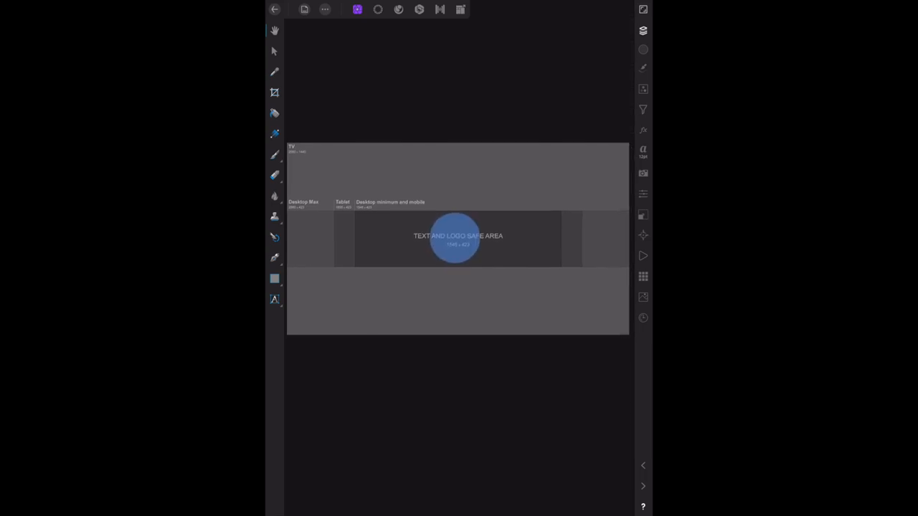
left_click(642, 31)
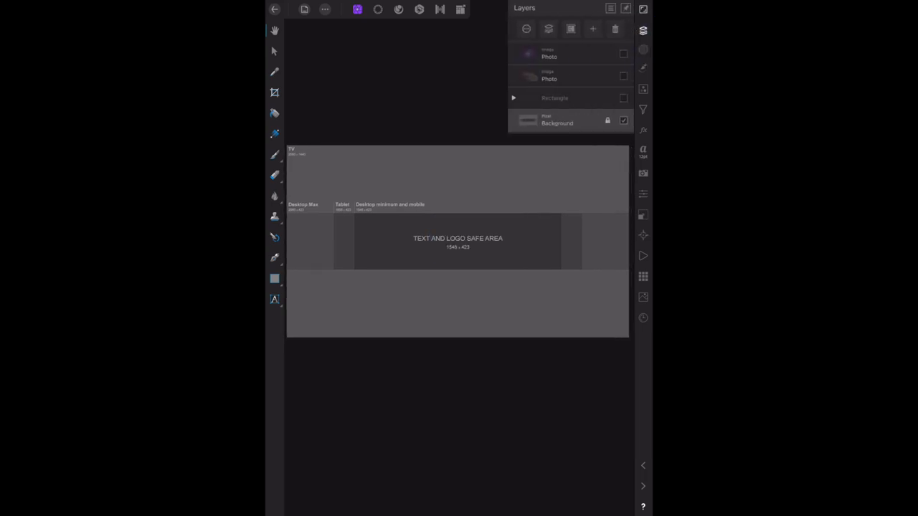